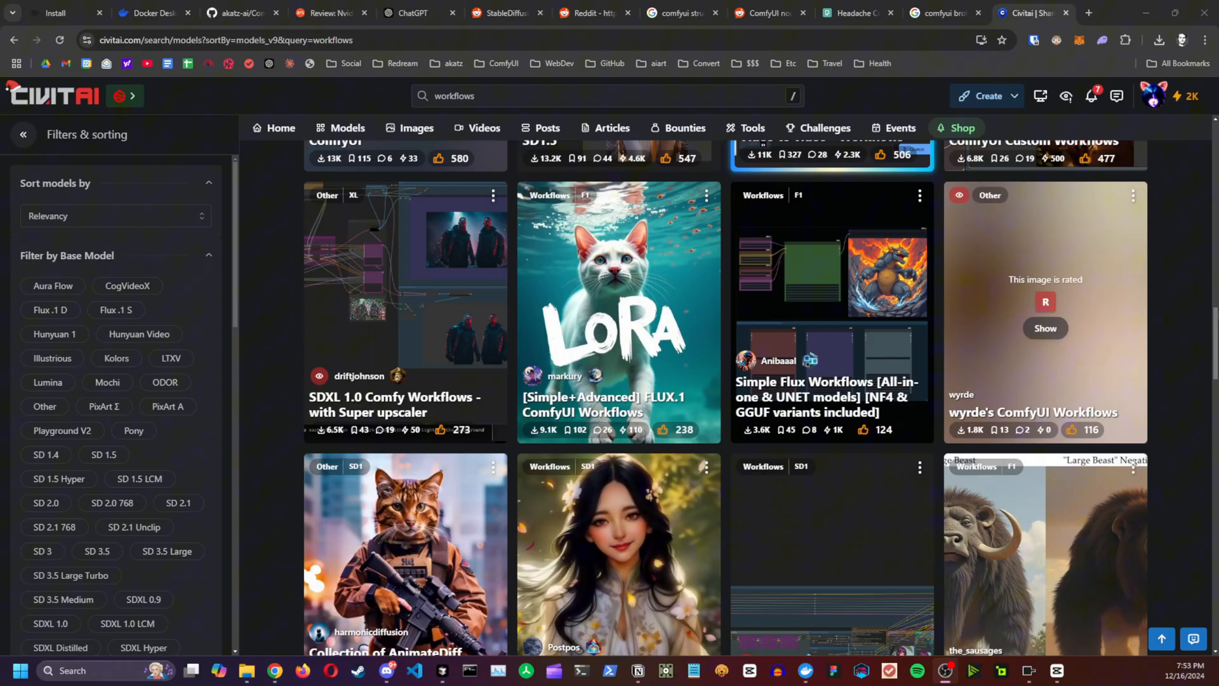
- View the settings of the akatz-workflows environment
{"action": "scroll", "scroll_direction": "down", "scroll_amount": 3}
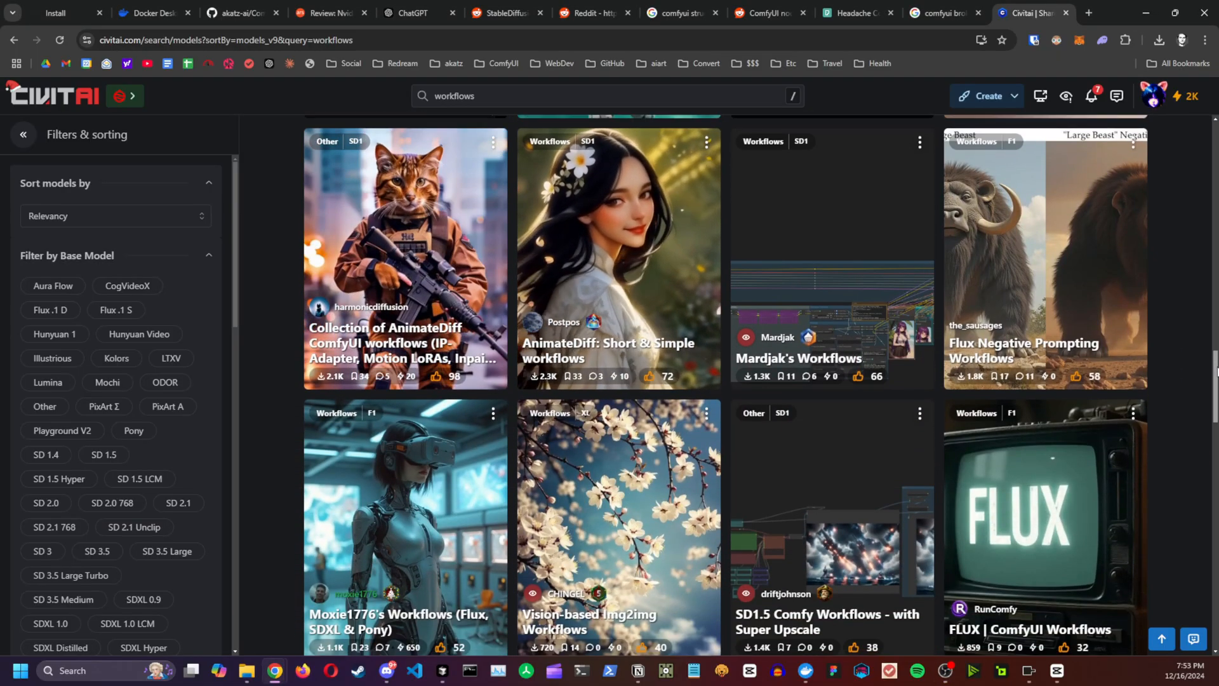
{"action": "scroll", "scroll_direction": "down", "scroll_amount": 3}
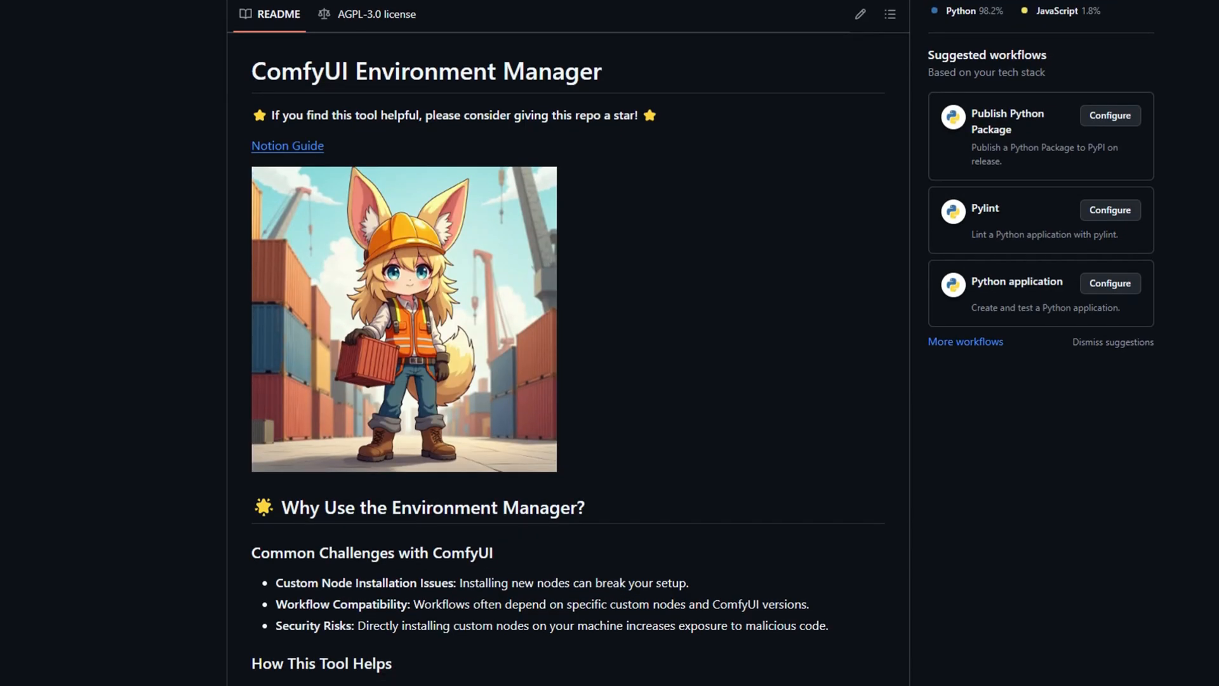
{"action": "scroll", "scroll_direction": "down", "scroll_amount": 3}
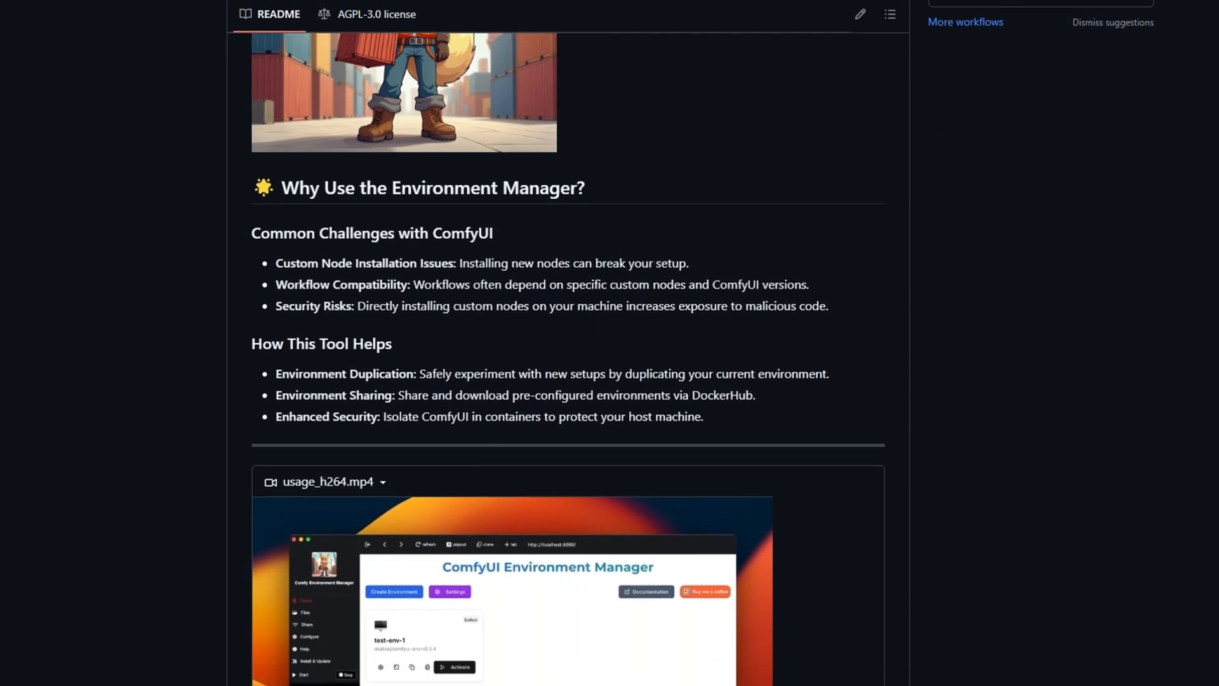
{"action": "scroll", "scroll_direction": "down", "scroll_amount": 3}
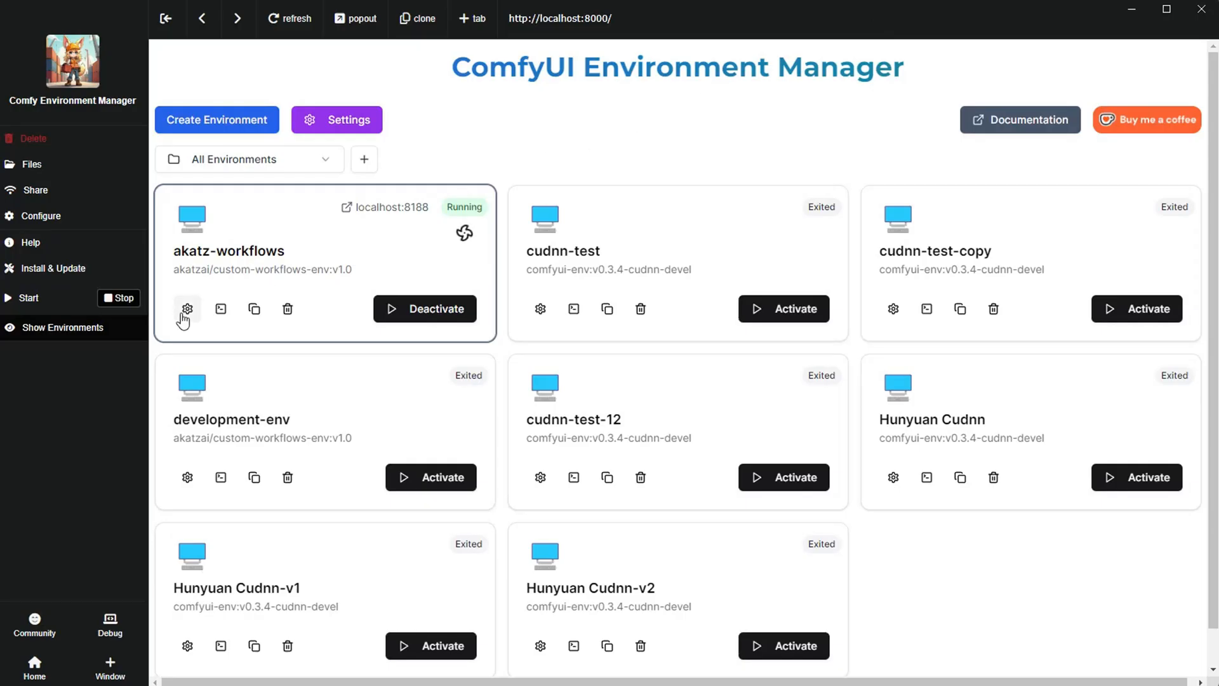
{"action": "left_click", "coordinate": [187, 309]}
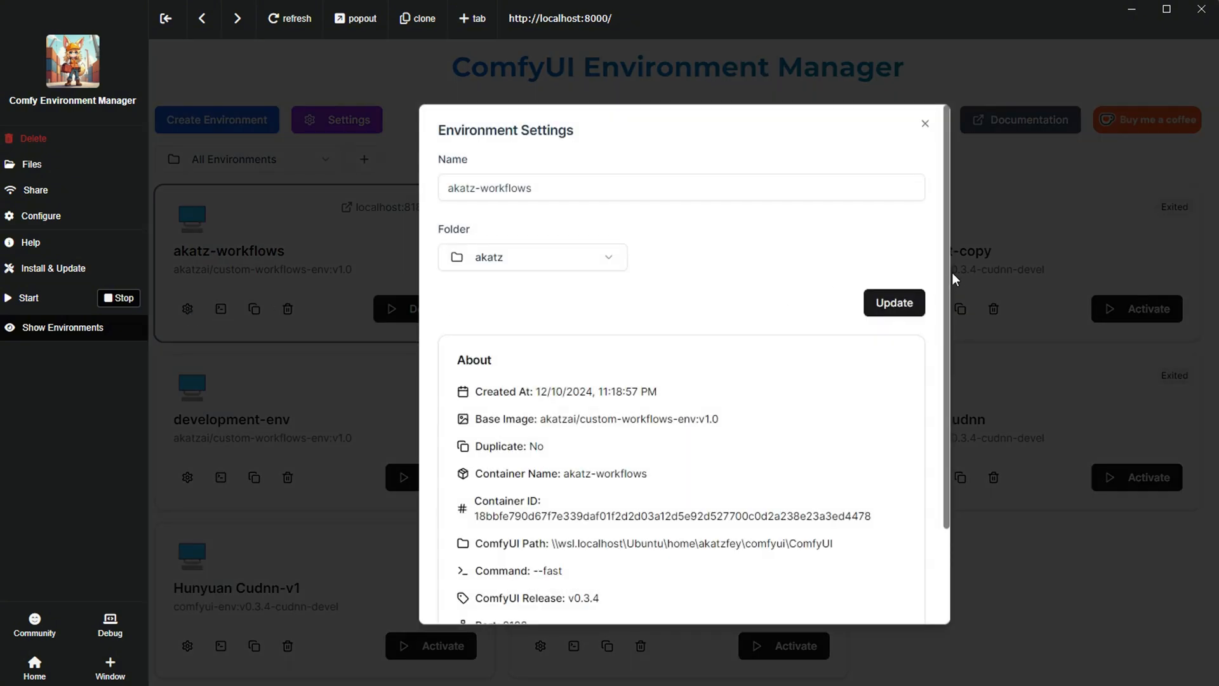
- Duplicate test-env-1 as a copy named test-env-1-copy
{"action": "scroll", "scroll_direction": "down", "scroll_amount": 3}
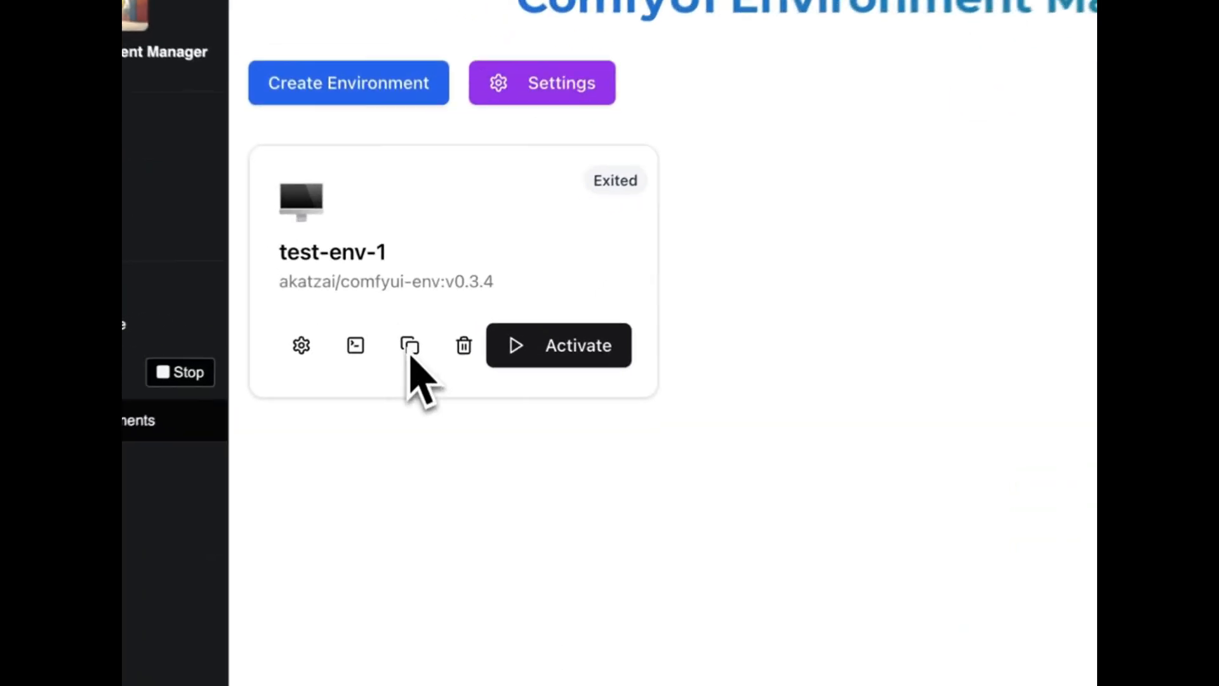
{"action": "left_click", "coordinate": [407, 346]}
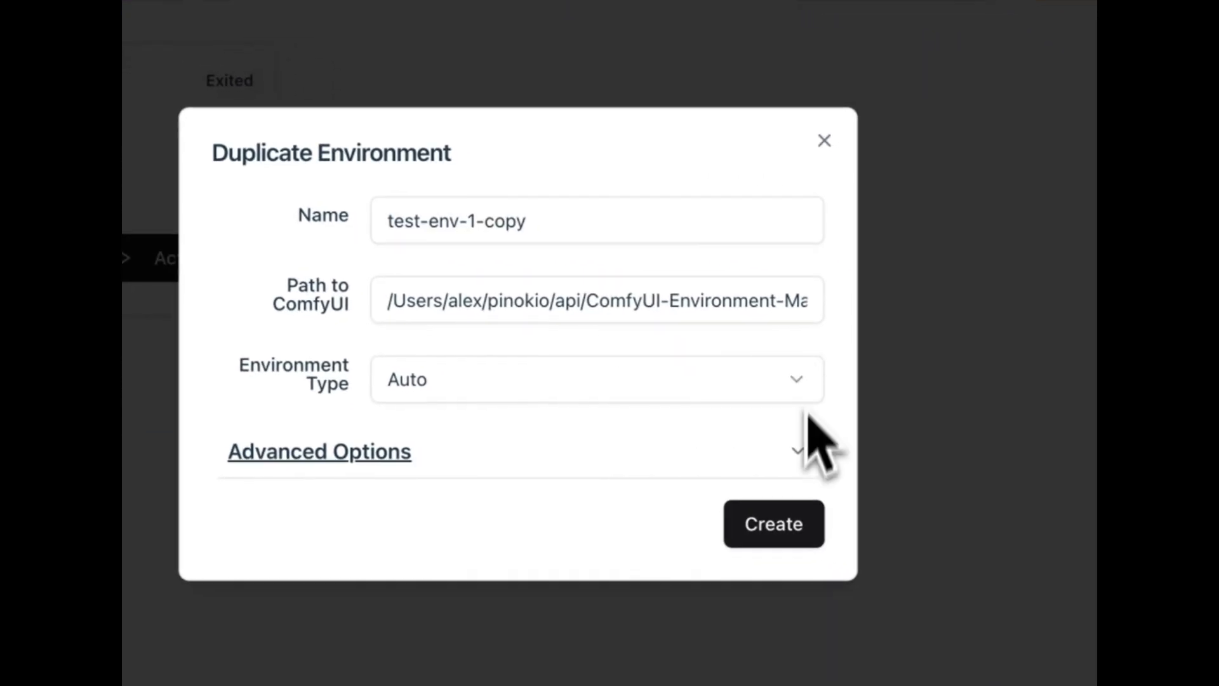
{"action": "left_click", "coordinate": [775, 523]}
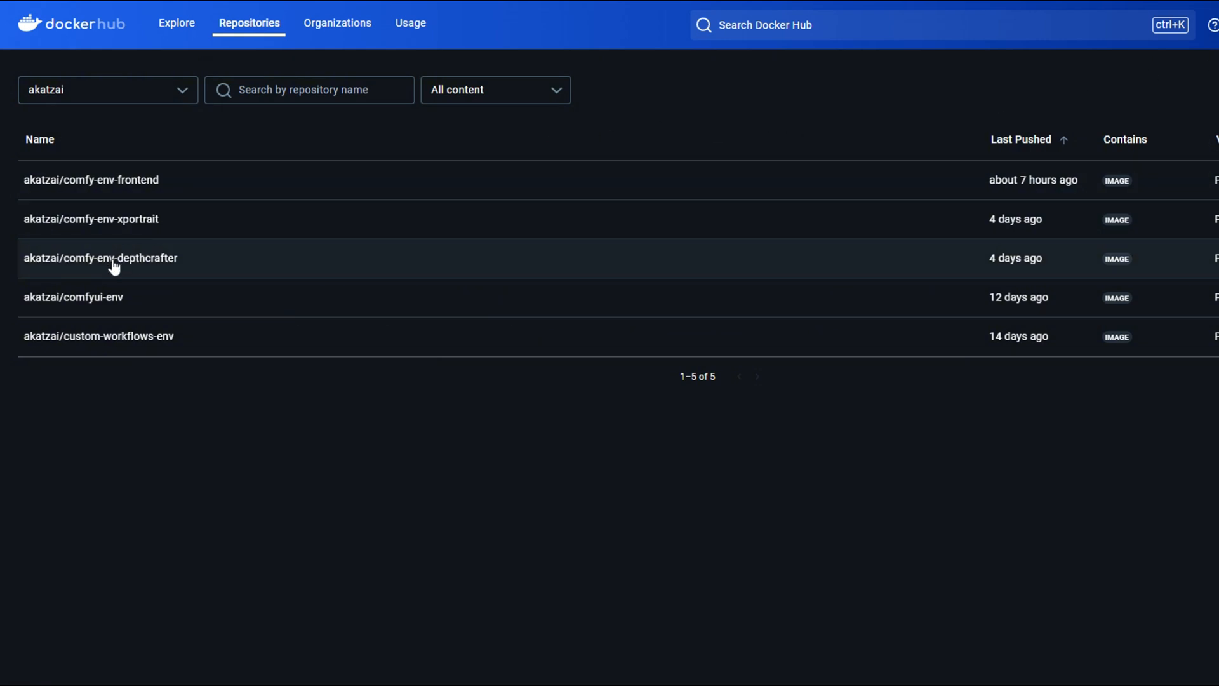
- View the comfy-env-depthcrafter repository and its 0.0.1 tag details
{"action": "left_click", "coordinate": [100, 258]}
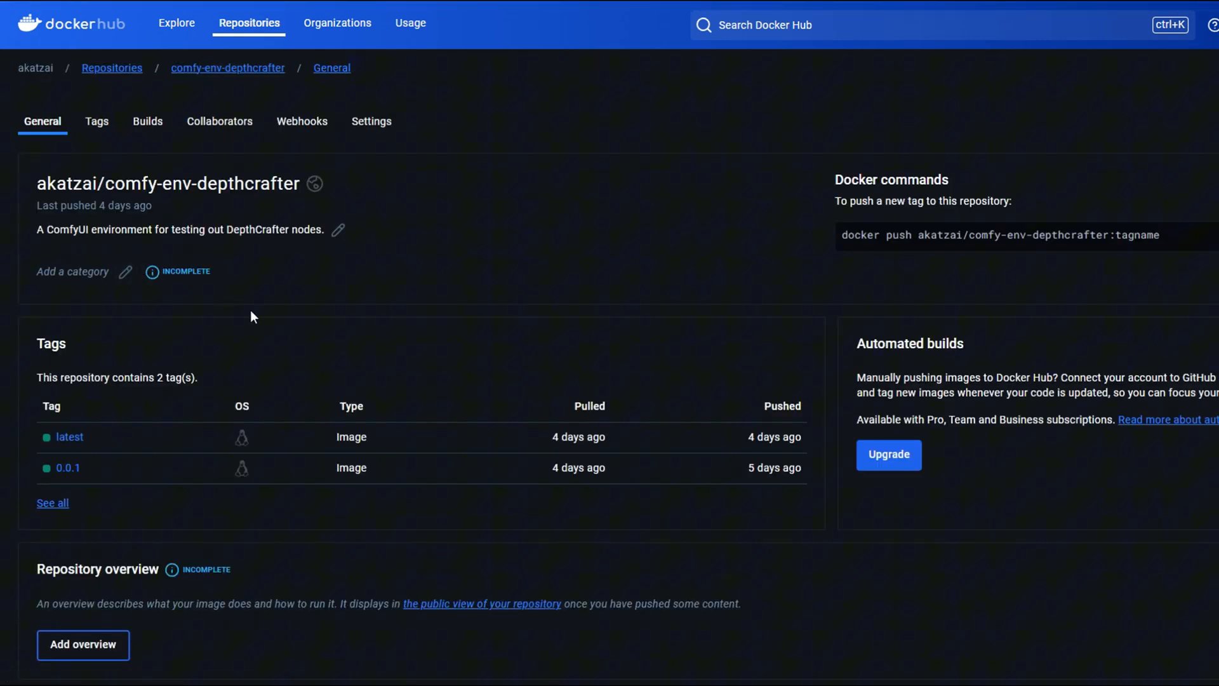
{"action": "scroll", "scroll_direction": "down", "scroll_amount": 3}
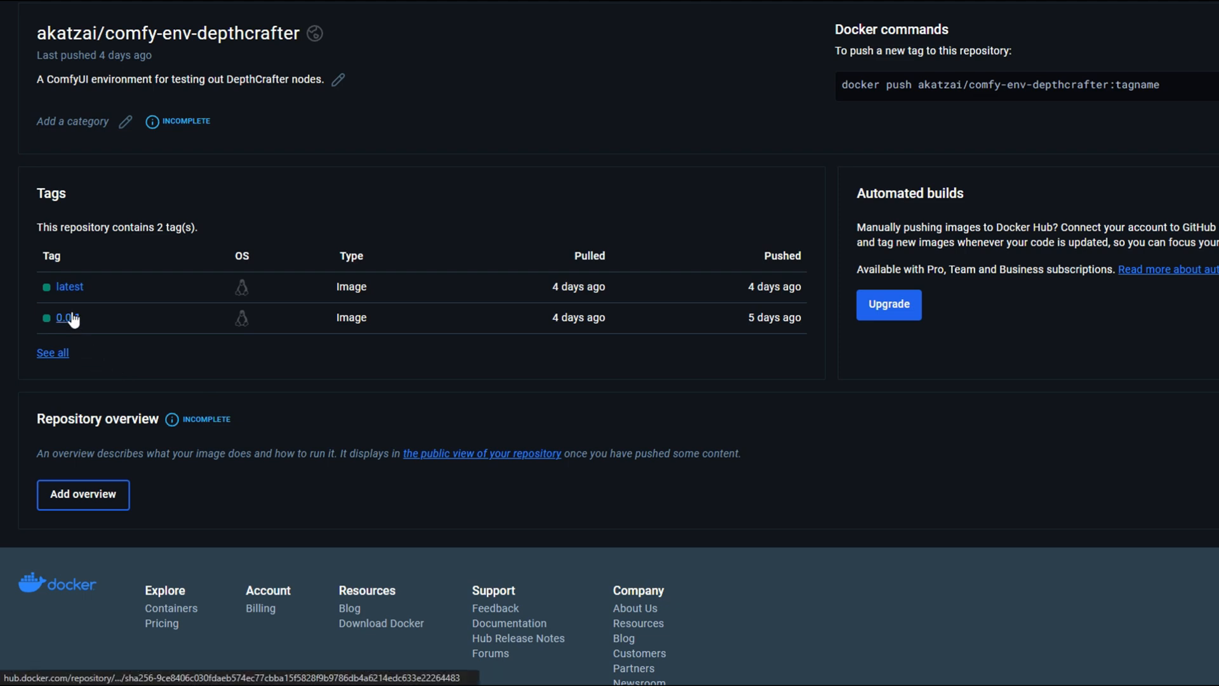
{"action": "left_click", "coordinate": [66, 318]}
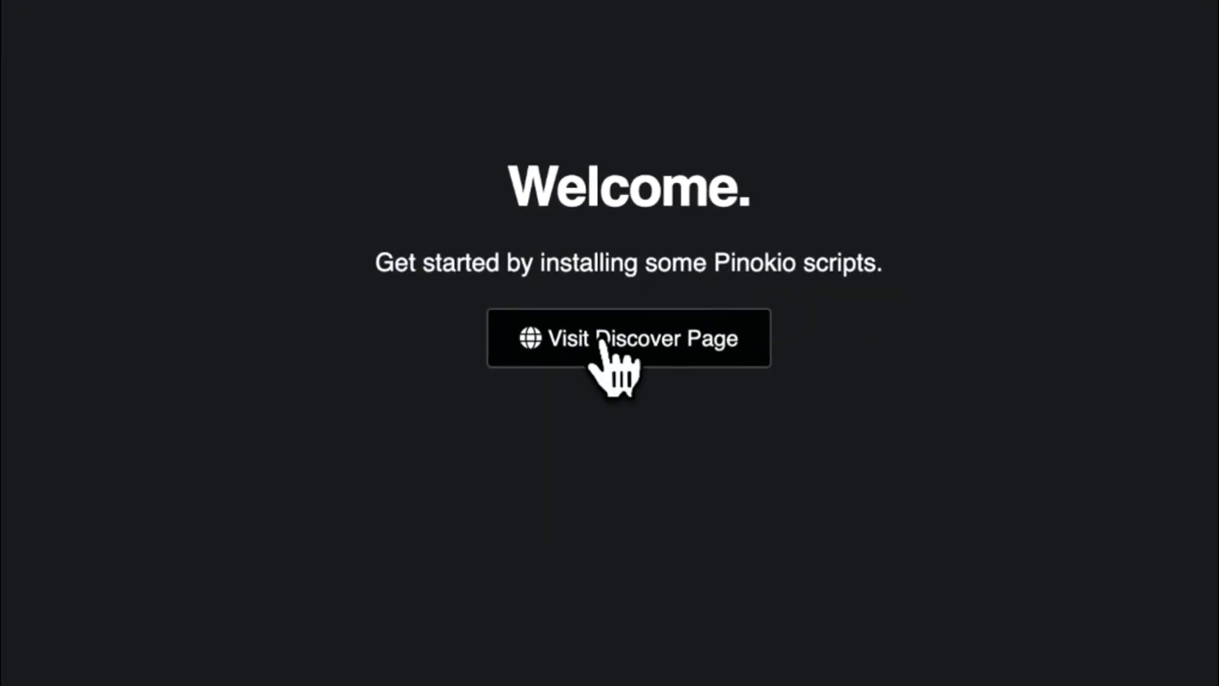
- Download the ComfyUI Environment Manager script from the Discover page
{"action": "left_click", "coordinate": [602, 338]}
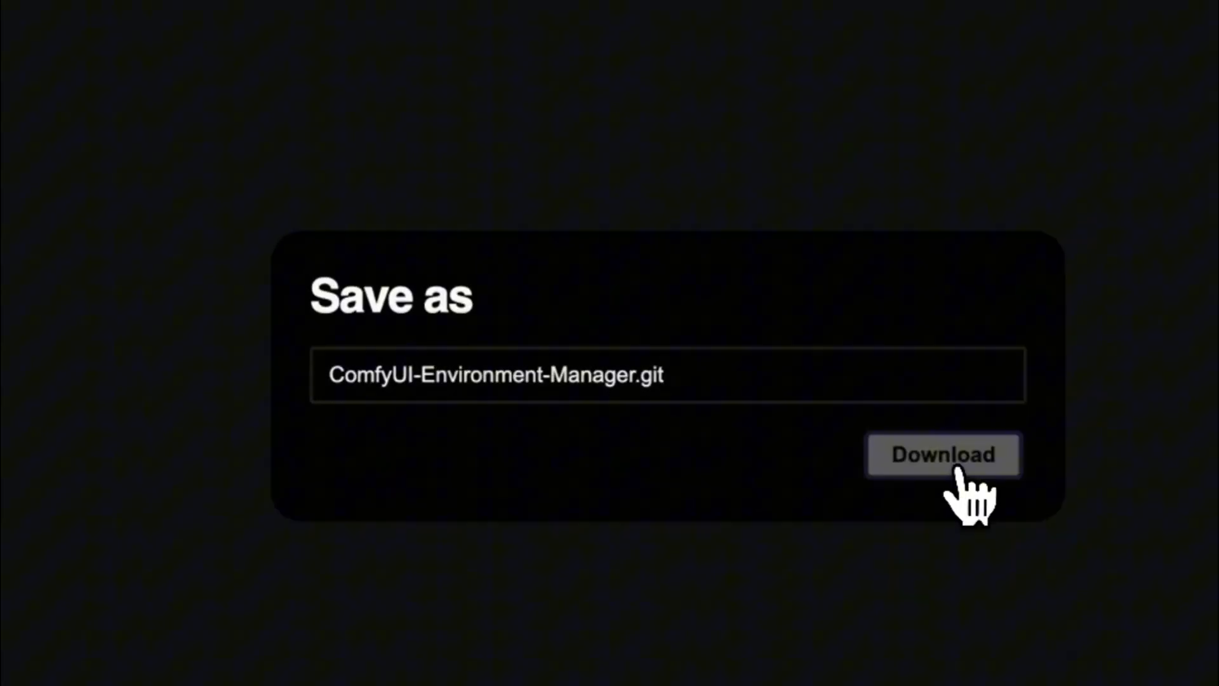
{"action": "left_click", "coordinate": [943, 454]}
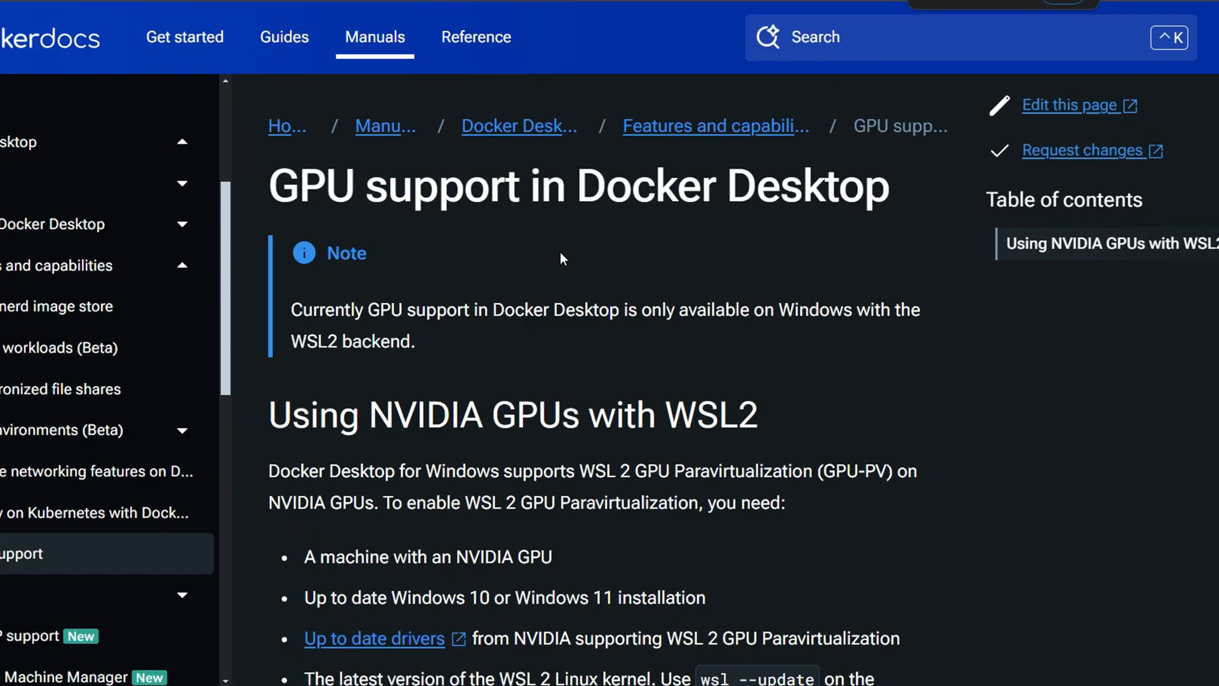
- Review Docker Desktop GPU support docs, NVIDIA Container Toolkit and the GeForce drivers page
{"action": "left_click_drag", "start_coordinate": [291, 310], "coordinate": [416, 342]}
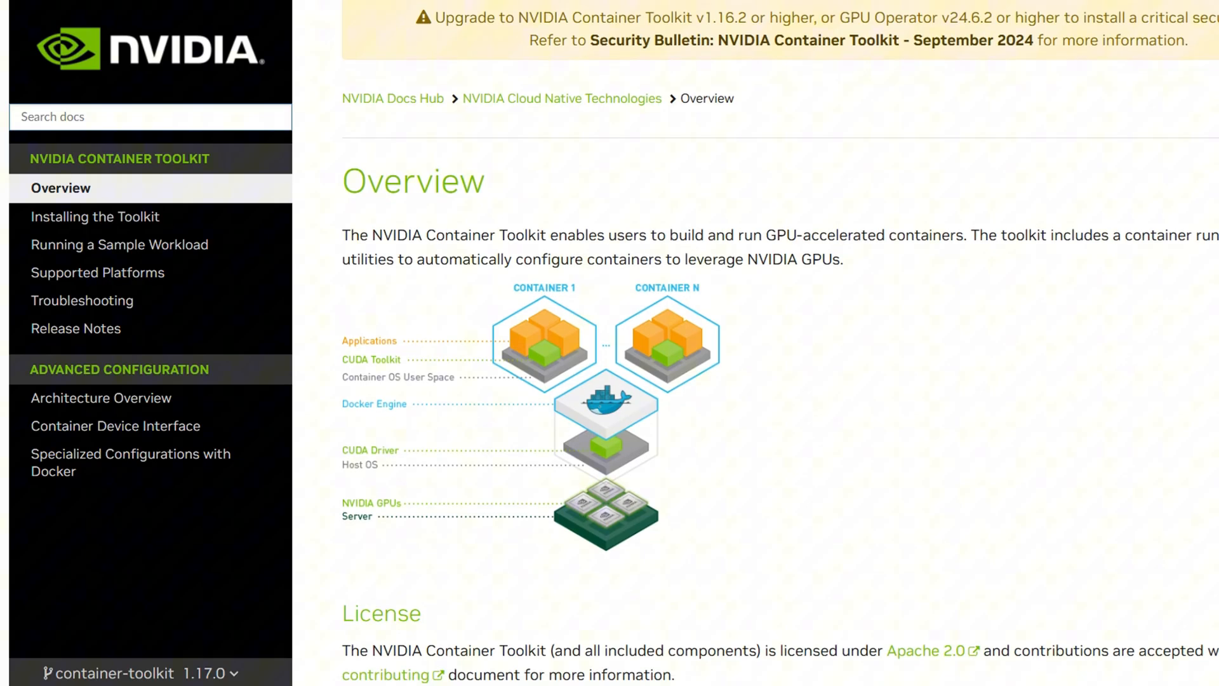
{"action": "scroll", "scroll_direction": "down", "scroll_amount": 3}
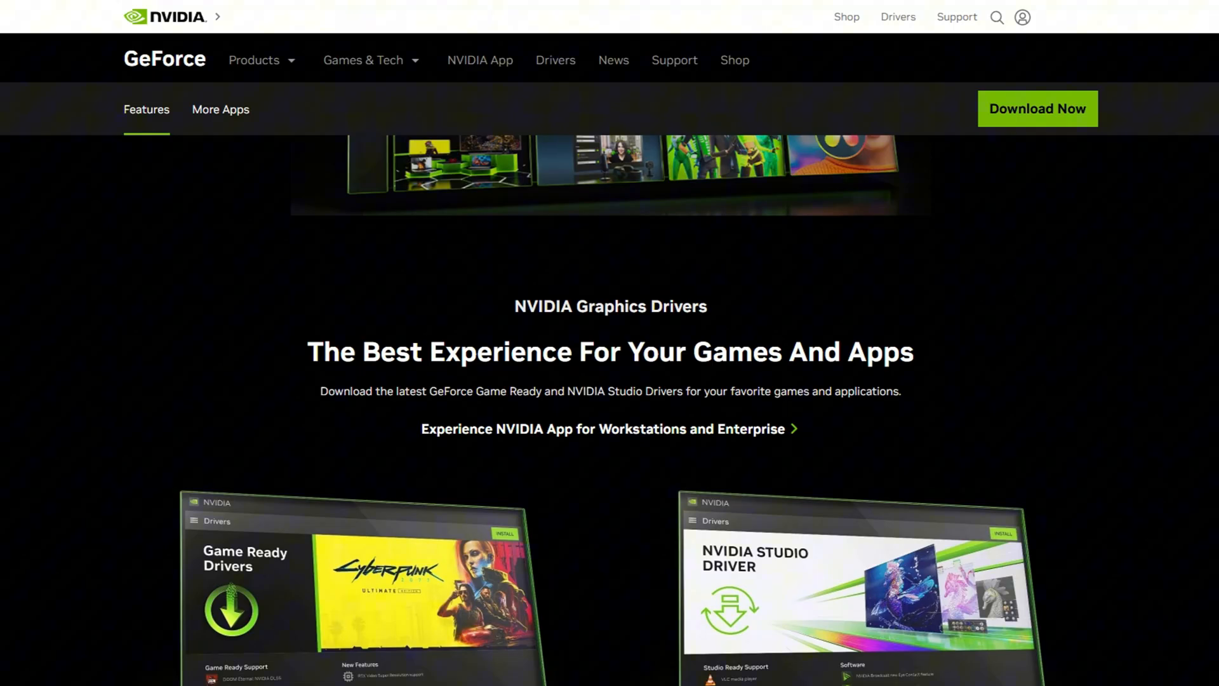
{"action": "scroll", "scroll_direction": "down", "scroll_amount": 3}
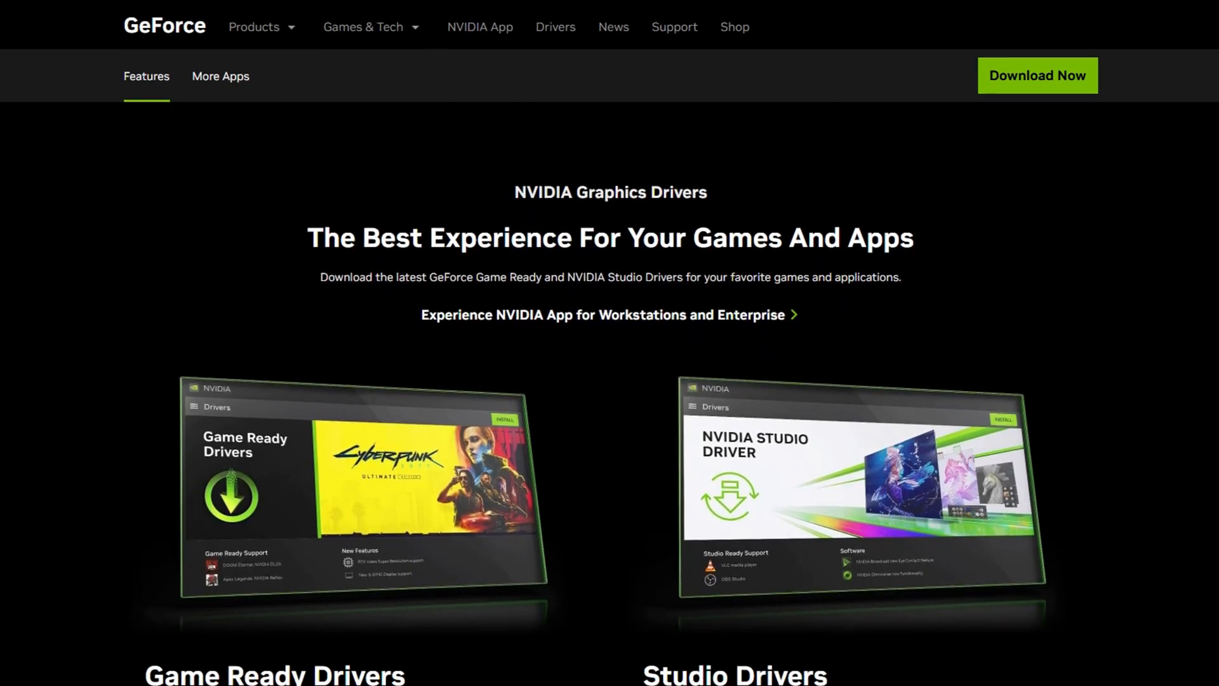
{"action": "scroll", "scroll_direction": "down", "scroll_amount": 3}
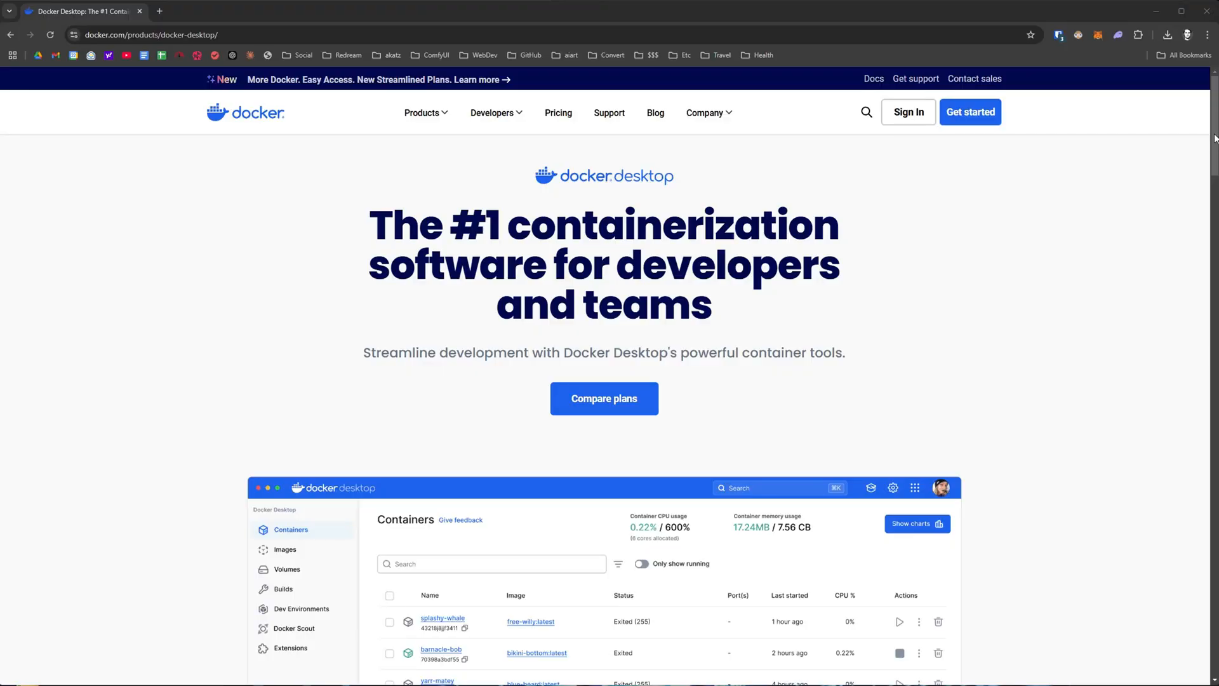
- Download Docker Desktop for Windows AMD64 and run its installer
{"action": "scroll", "scroll_direction": "down", "scroll_amount": 3}
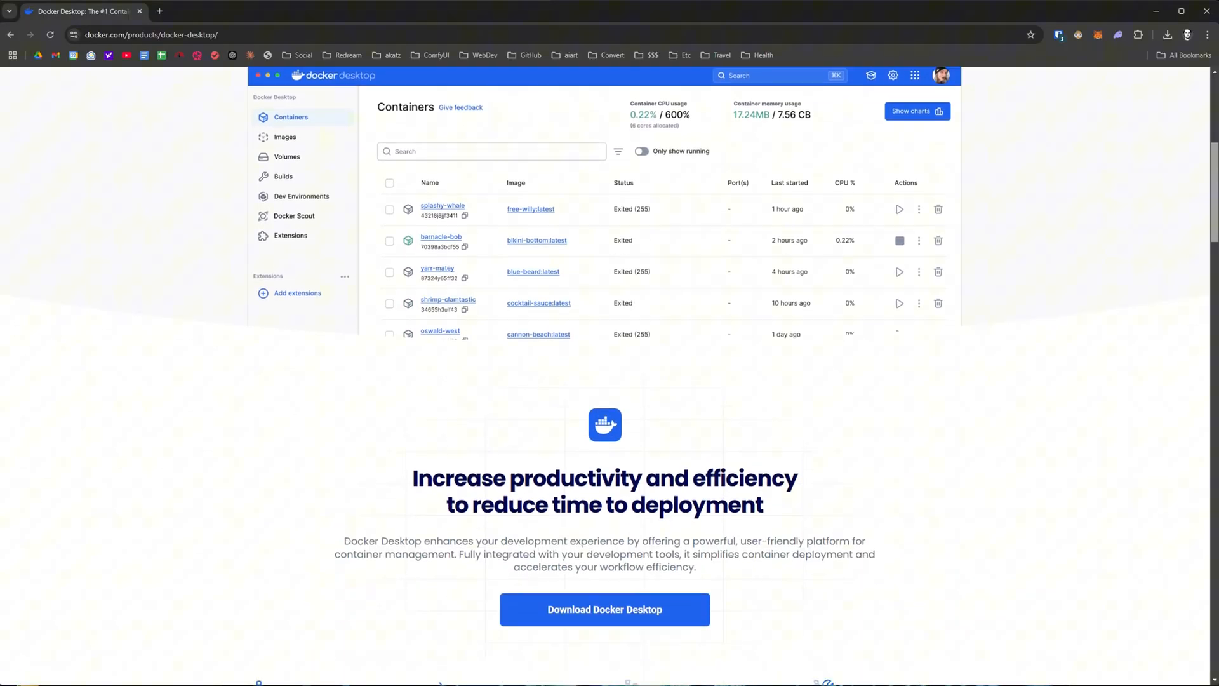
{"action": "left_click", "coordinate": [605, 610]}
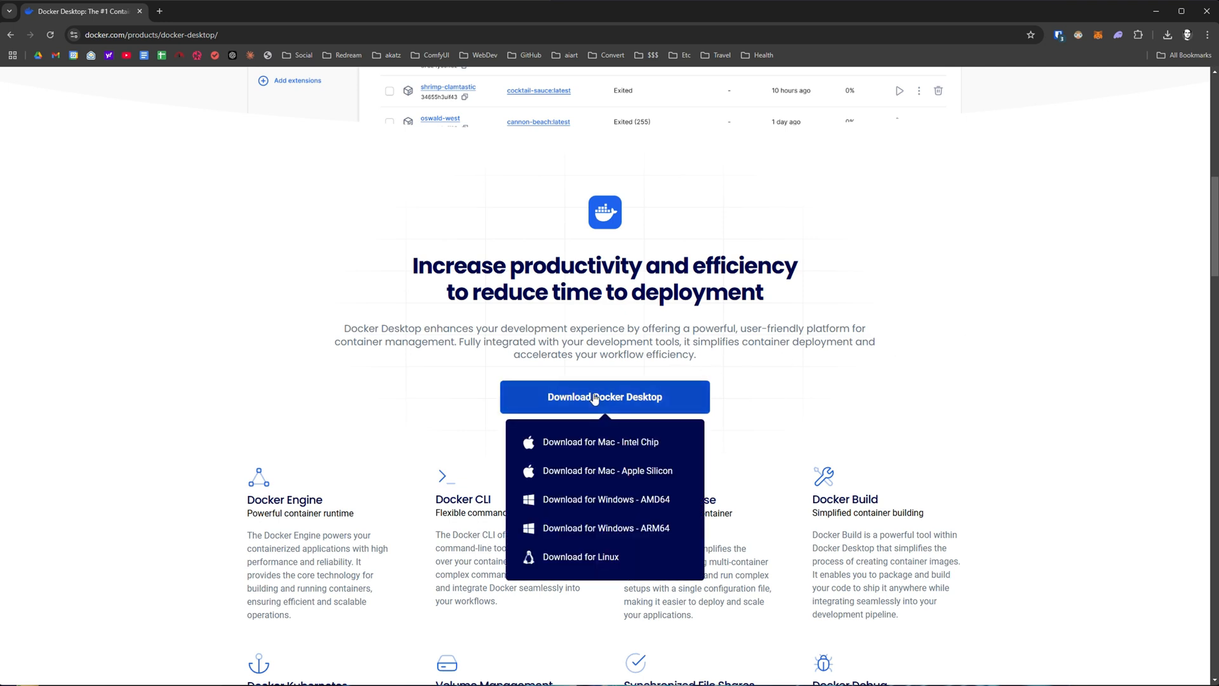
{"action": "mouse_move", "coordinate": [610, 503]}
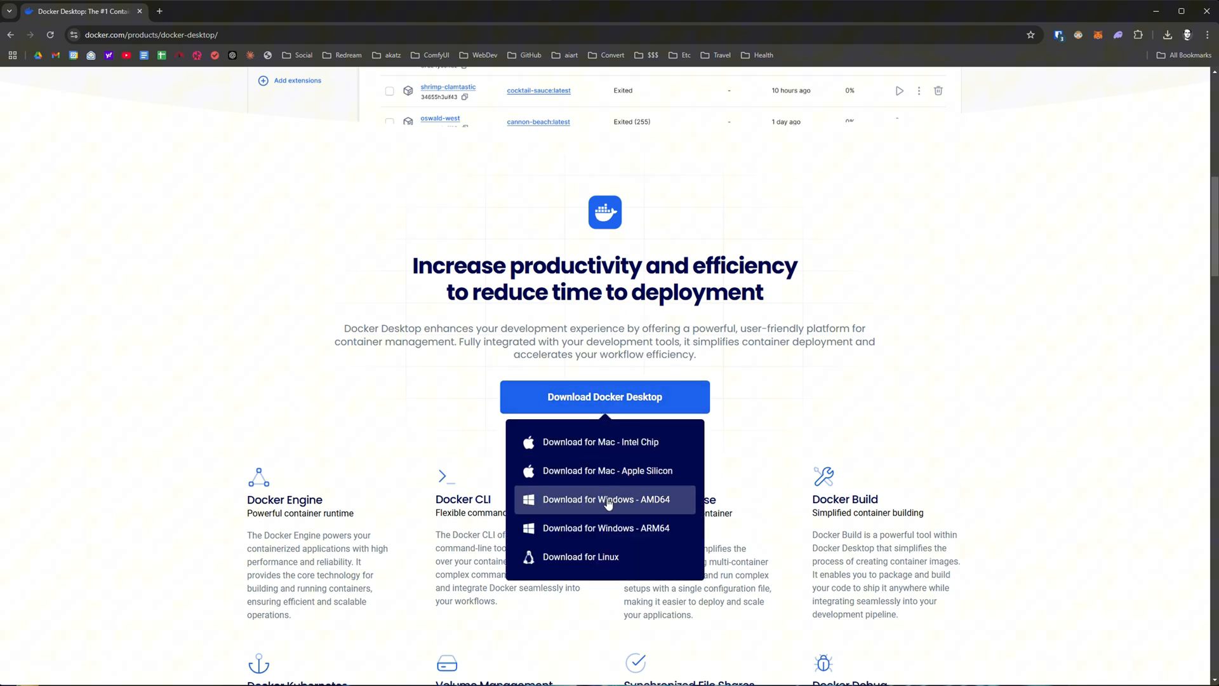
{"action": "left_click", "coordinate": [608, 500]}
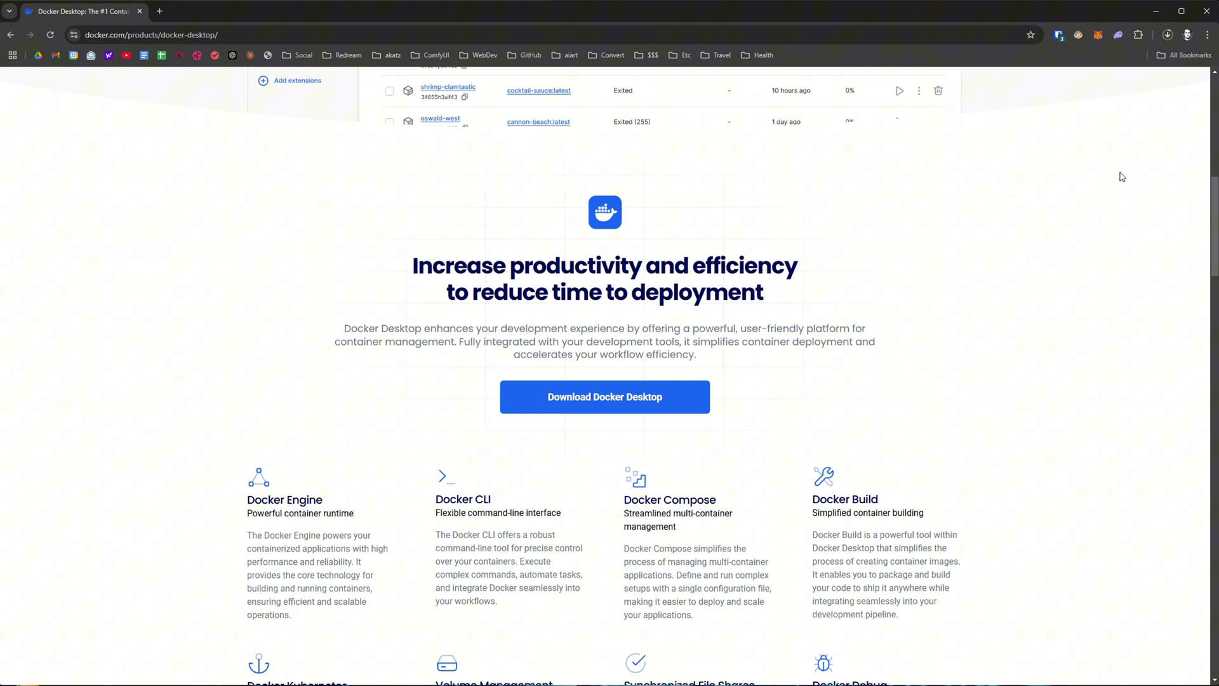
{"action": "left_click", "coordinate": [604, 396]}
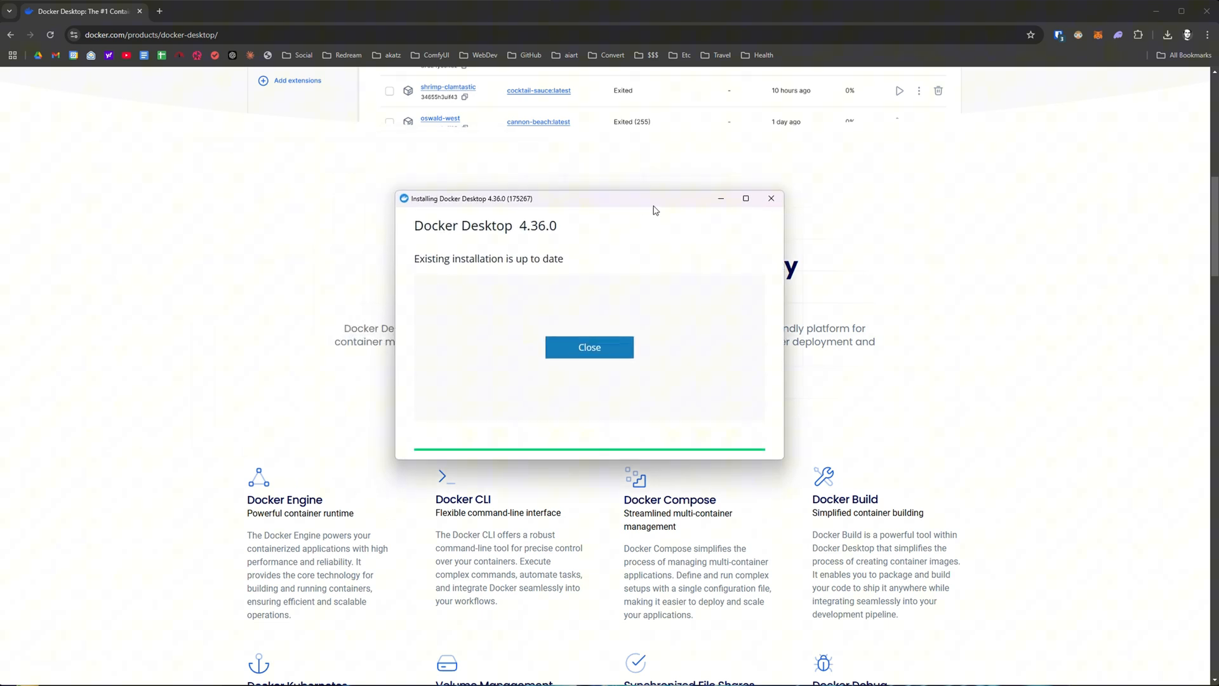
{"action": "mouse_move", "coordinate": [716, 242]}
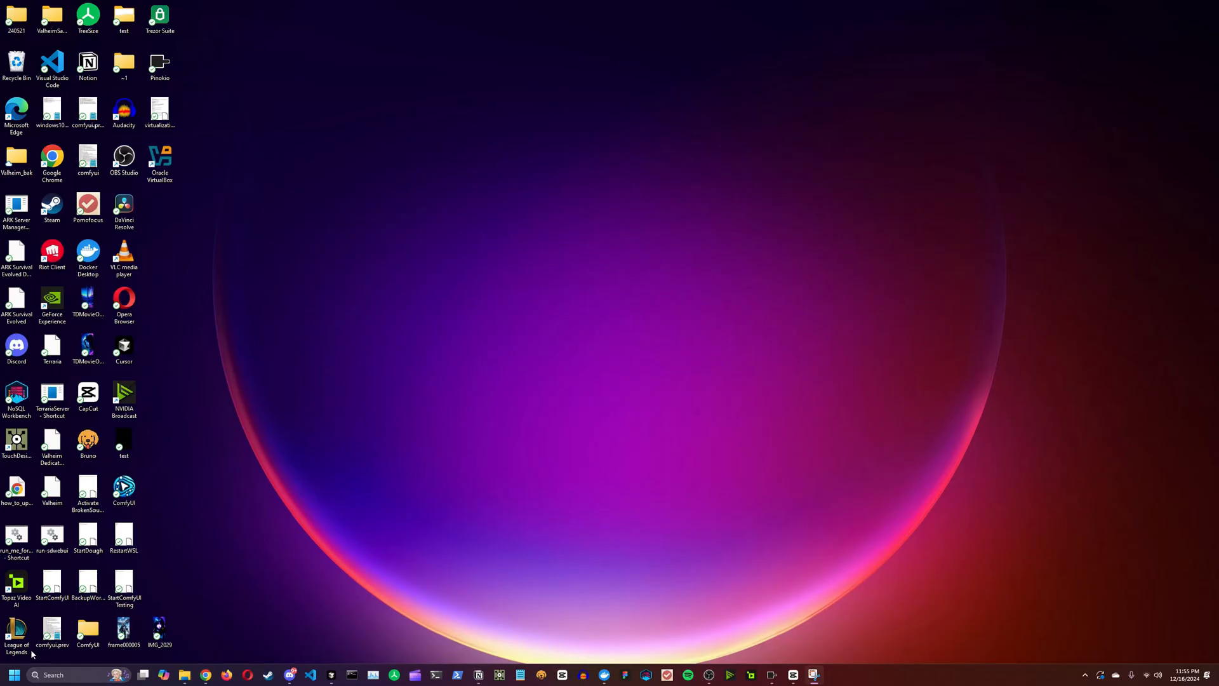
- Launch Windows PowerShell as administrator from the Start search
{"action": "left_click", "coordinate": [24, 676]}
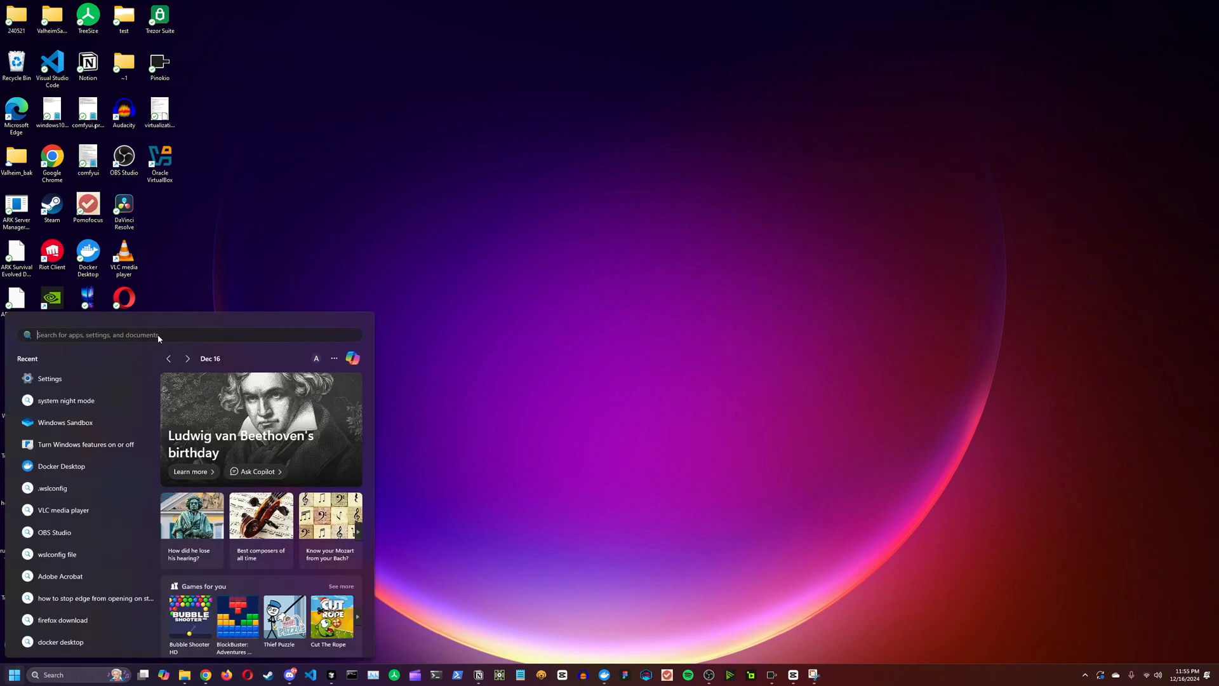
{"action": "type", "text": "power"}
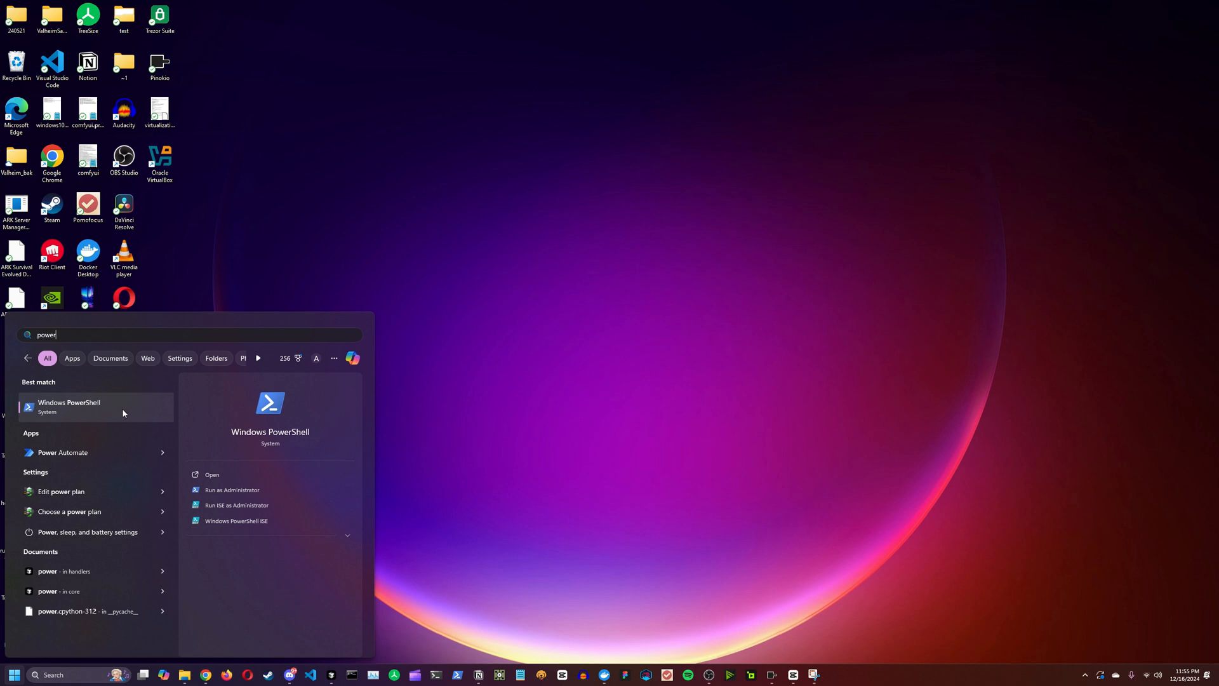
{"action": "right_click", "coordinate": [95, 407]}
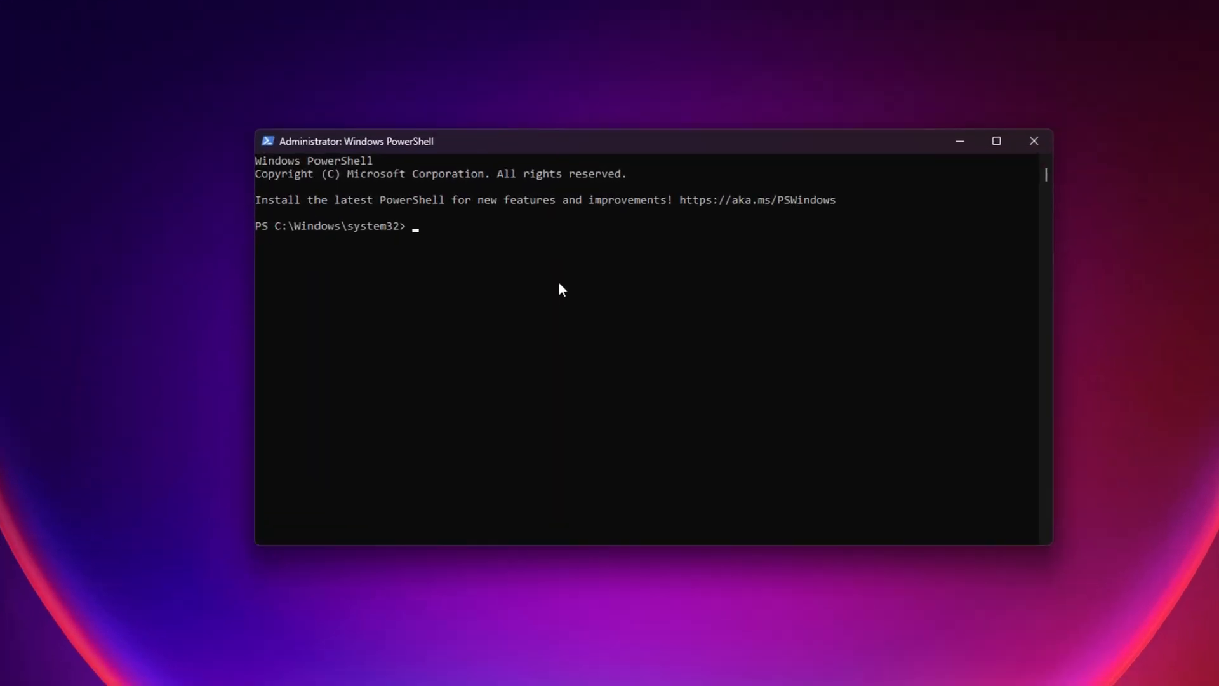
- Run 'wsl --update' and 'wsl docker --version' to confirm WSL and Docker 27.3.1
{"action": "type", "text": "wsl --v"}
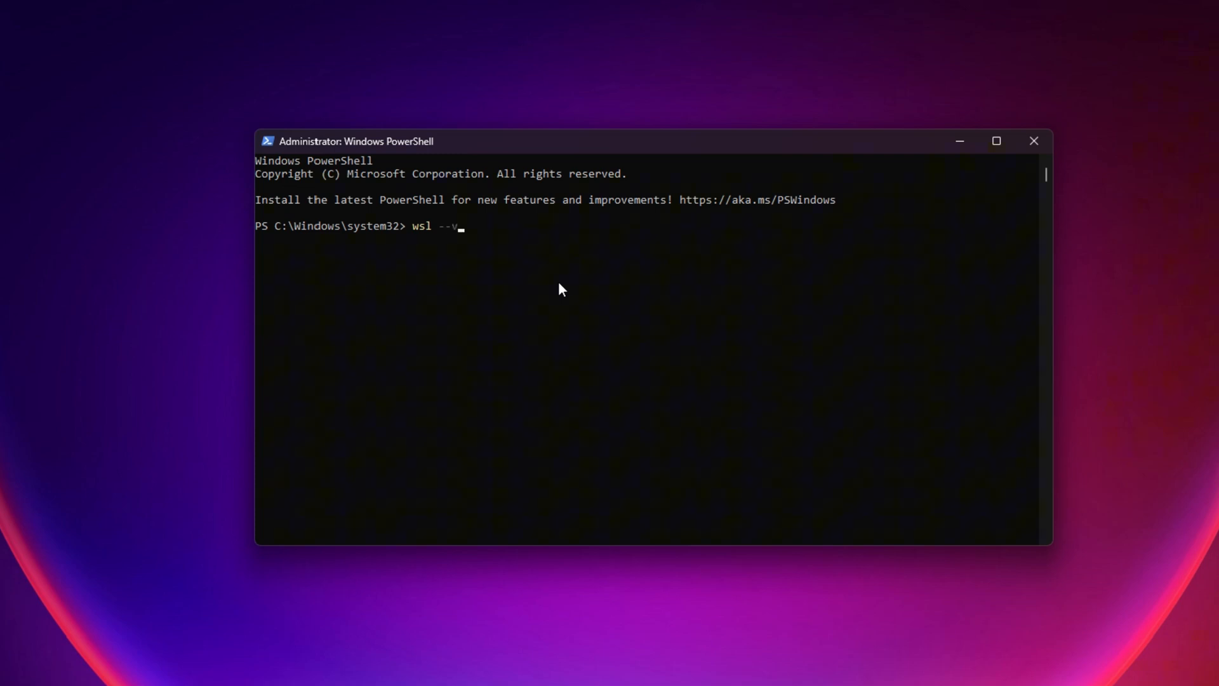
{"action": "type", "text": "pdate"}
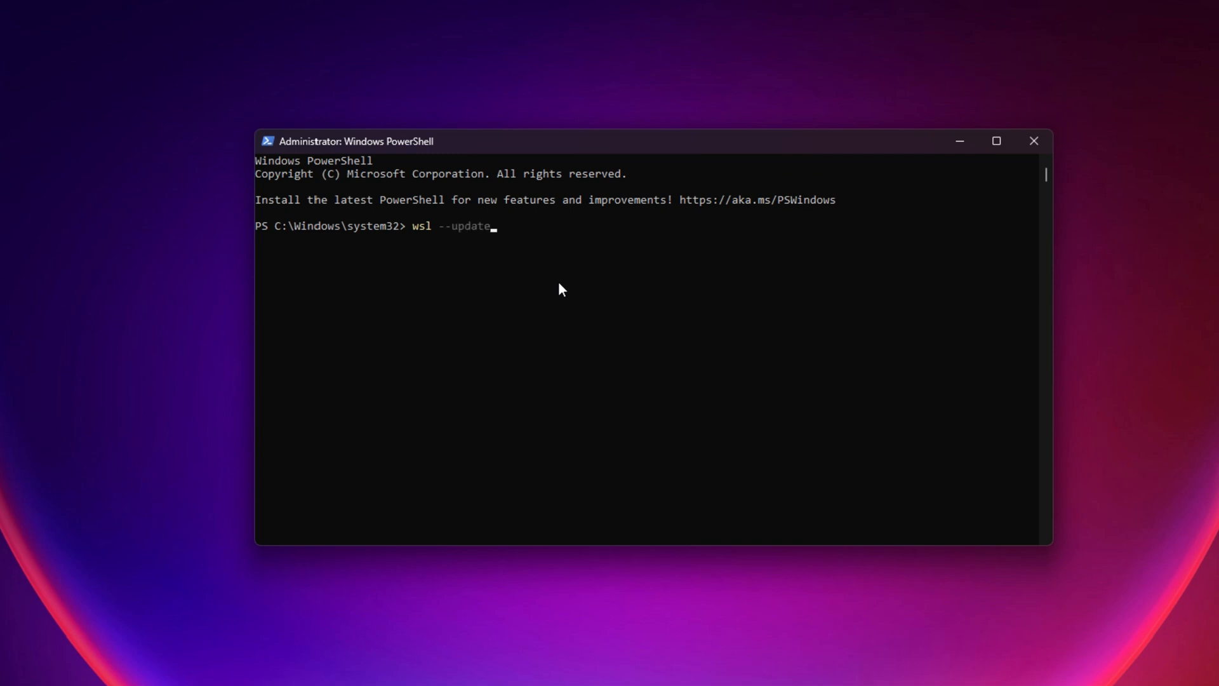
{"action": "key", "text": "Enter"}
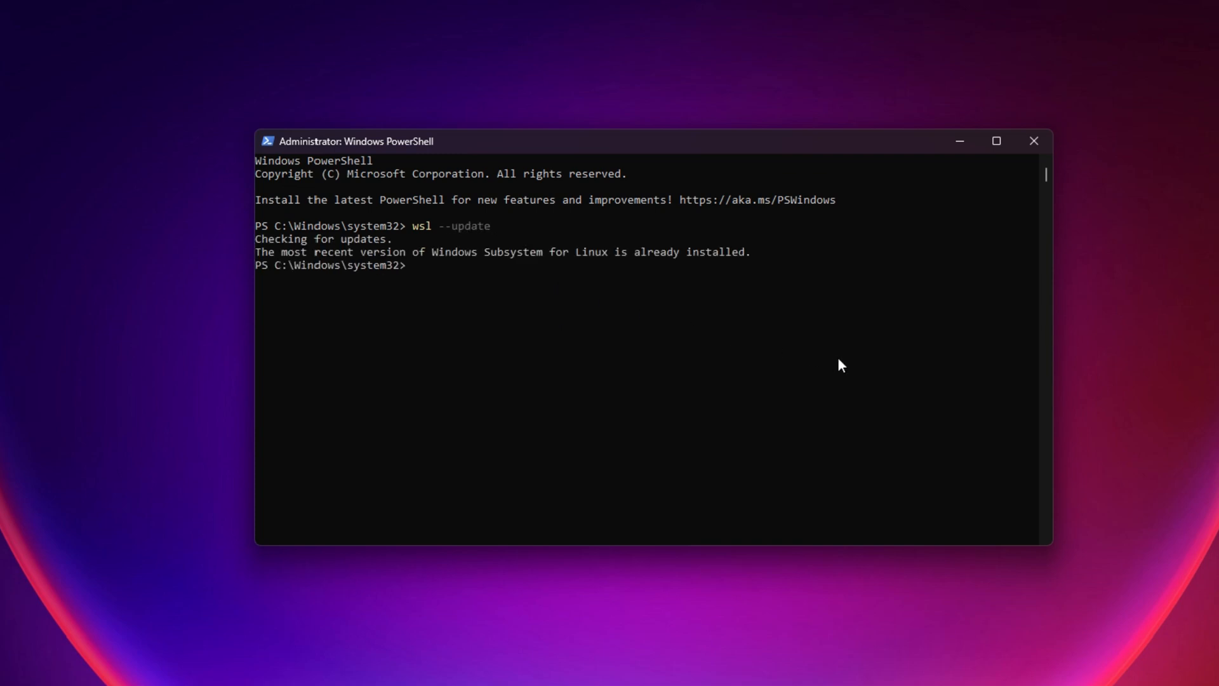
{"action": "type", "text": "wsl"}
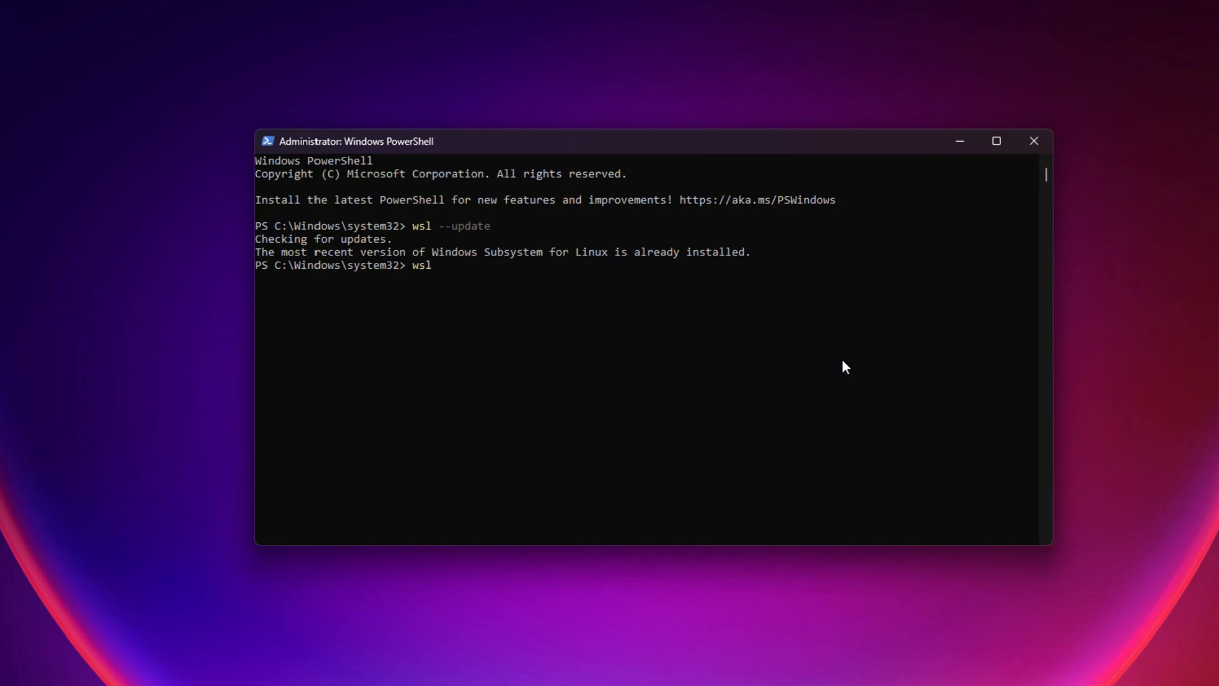
{"action": "type", "text": "docker --version"}
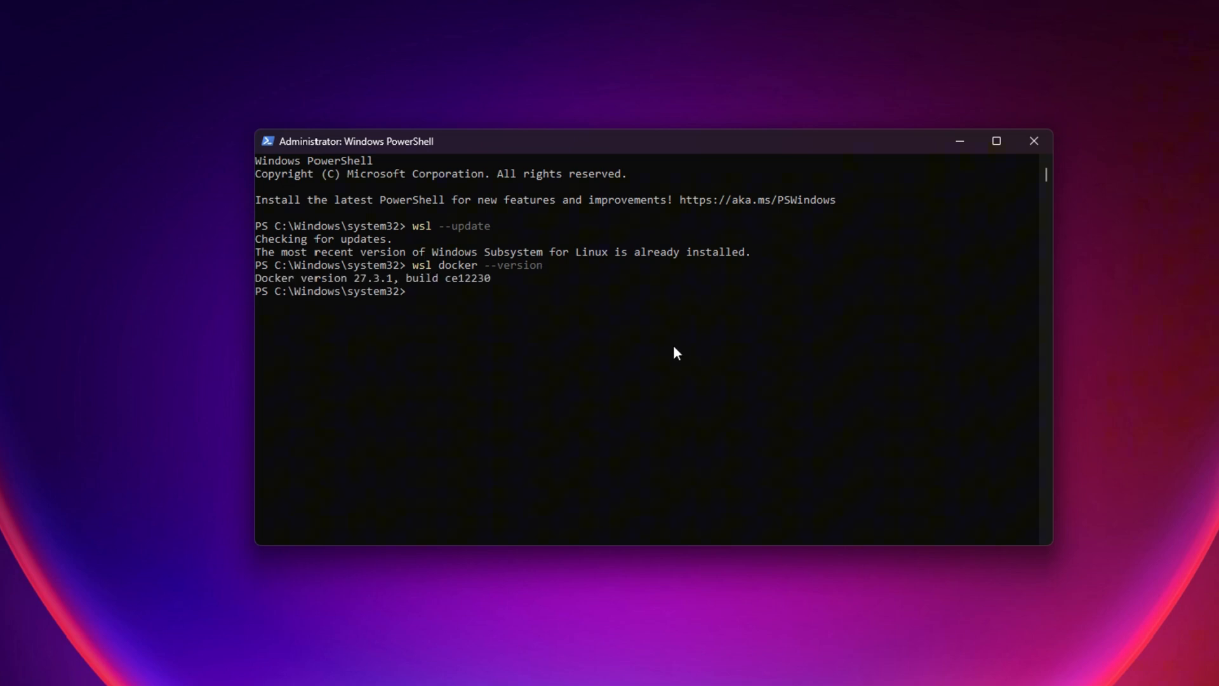
{"action": "left_click_drag", "start_coordinate": [256, 278], "coordinate": [490, 278]}
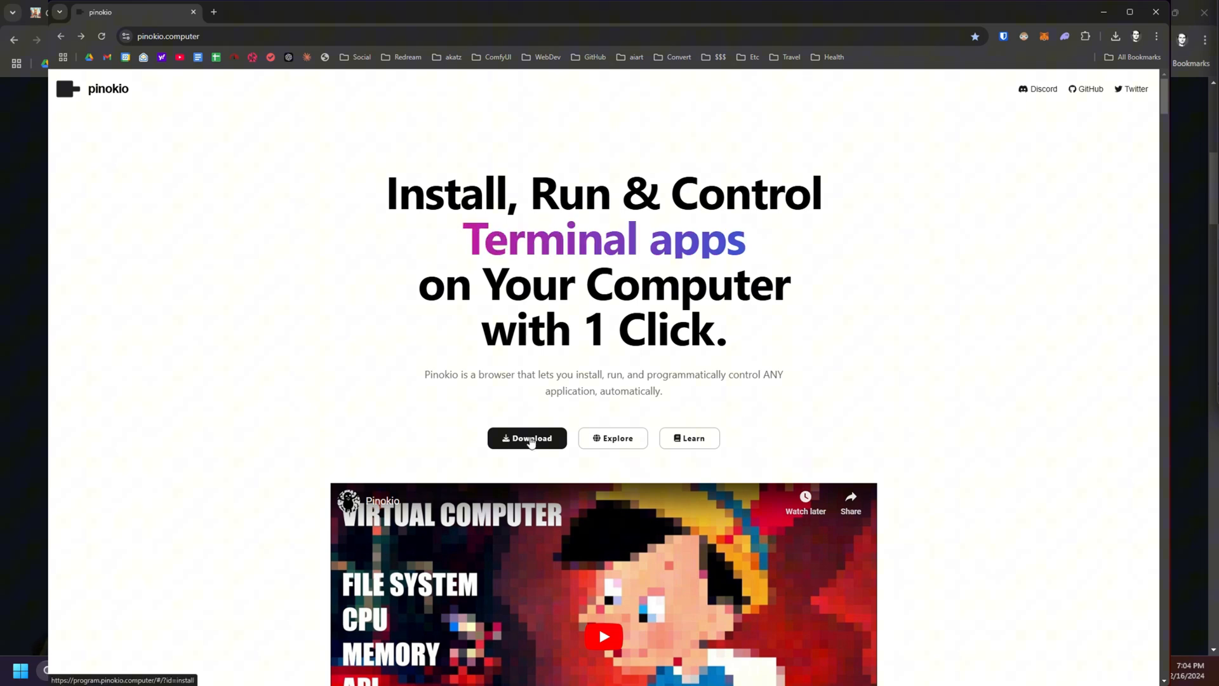
- View Pinokio's install documentation with the Windows download step
{"action": "left_click", "coordinate": [526, 438]}
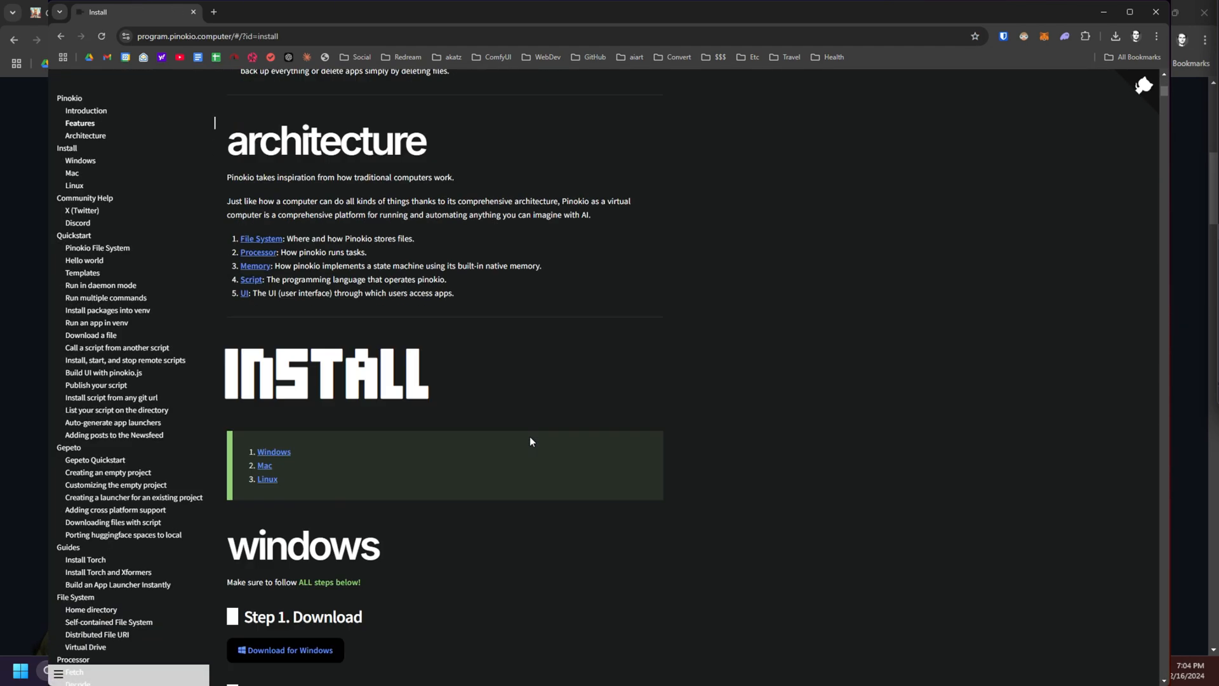
{"action": "scroll", "scroll_direction": "down", "scroll_amount": 3}
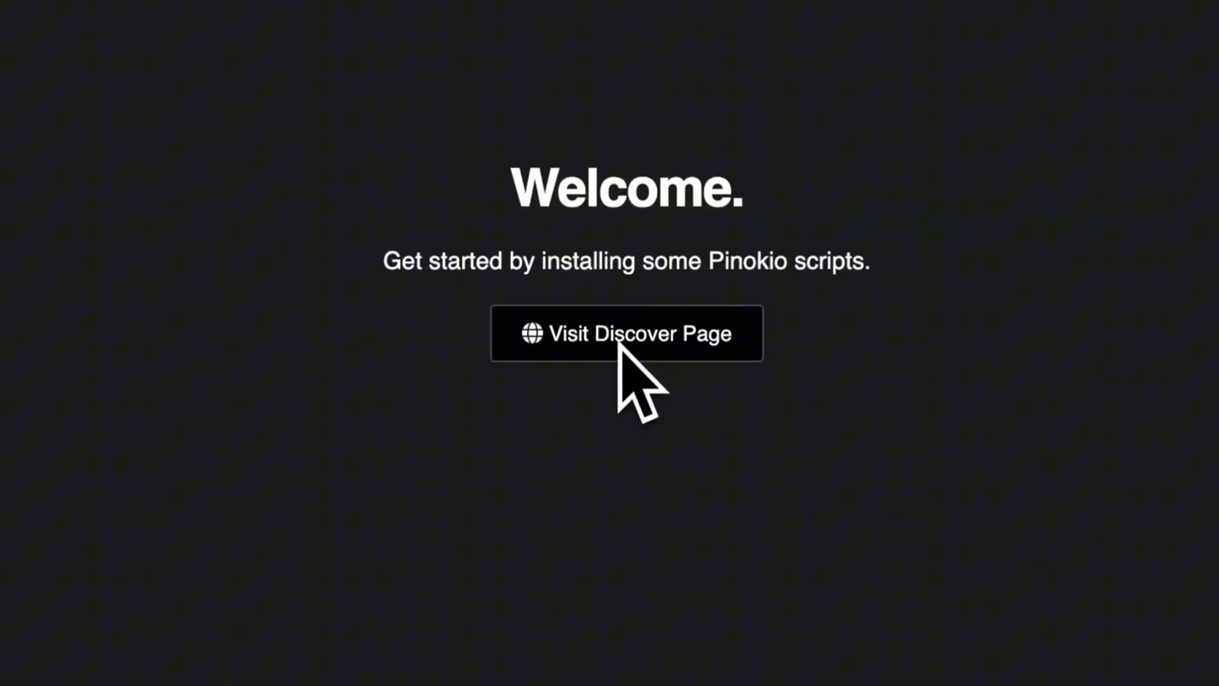
{"action": "left_click", "coordinate": [625, 333]}
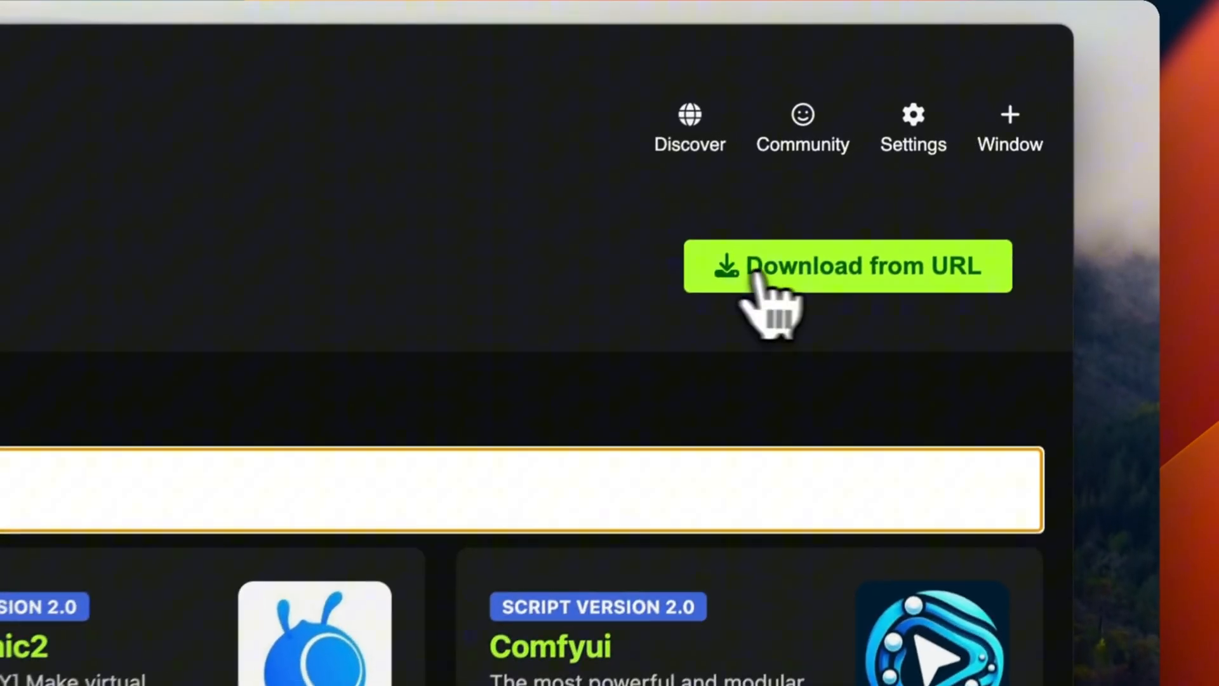
{"action": "left_click", "coordinate": [847, 266]}
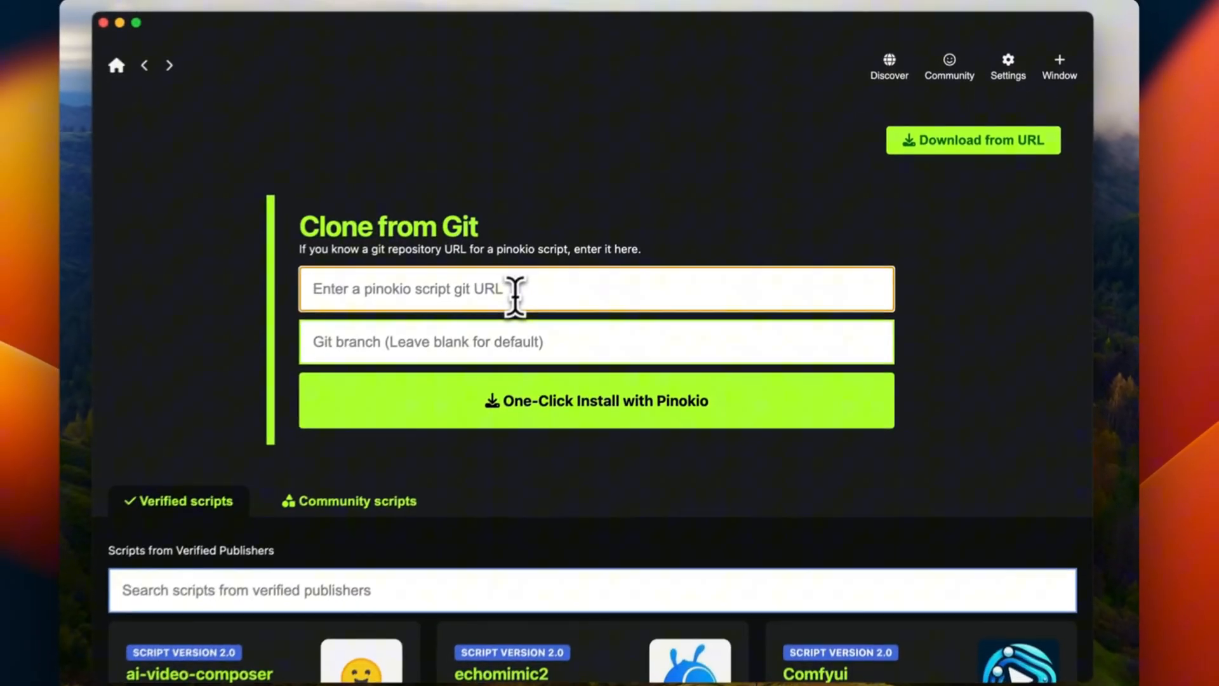
{"action": "type", "text": "https://github.com/akatz-ai/ComfyUI-Environment-Manager"}
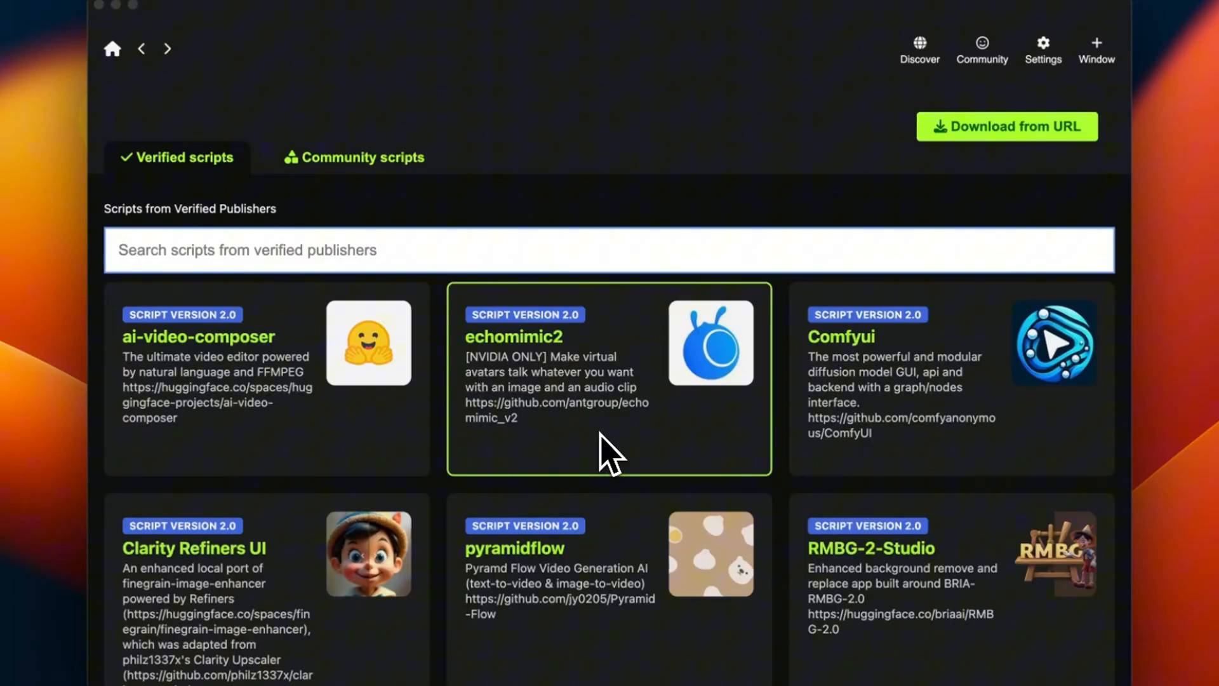
{"action": "mouse_move", "coordinate": [466, 216]}
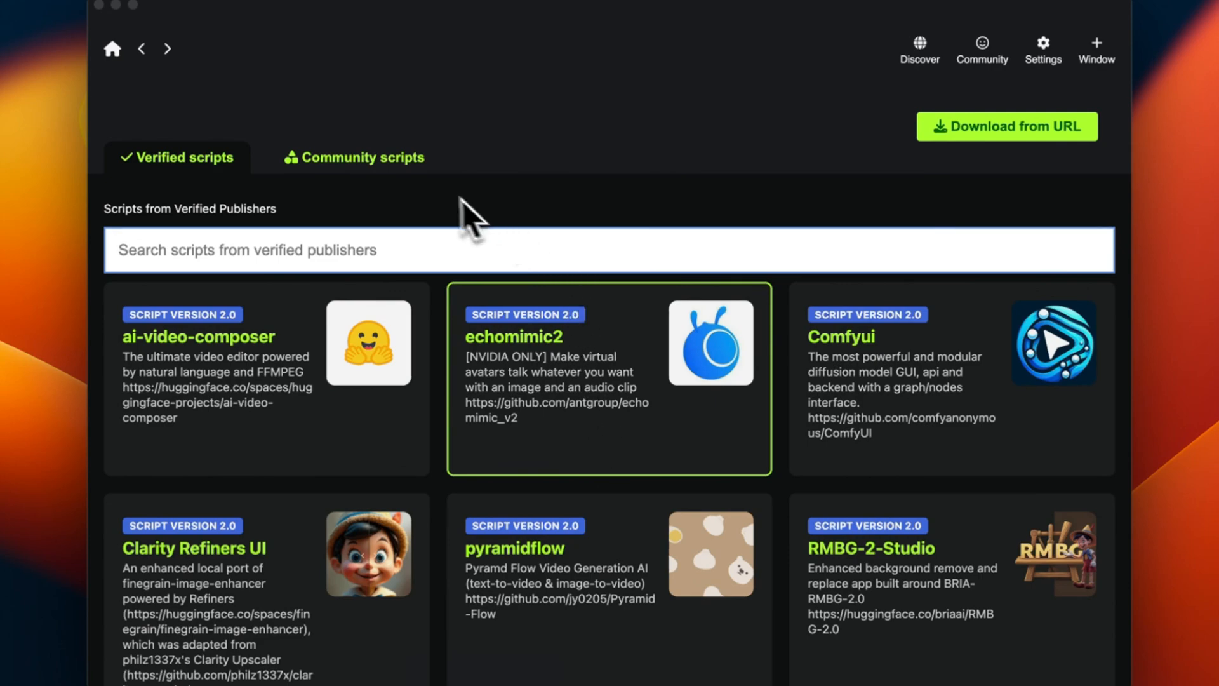
{"action": "left_click", "coordinate": [363, 157]}
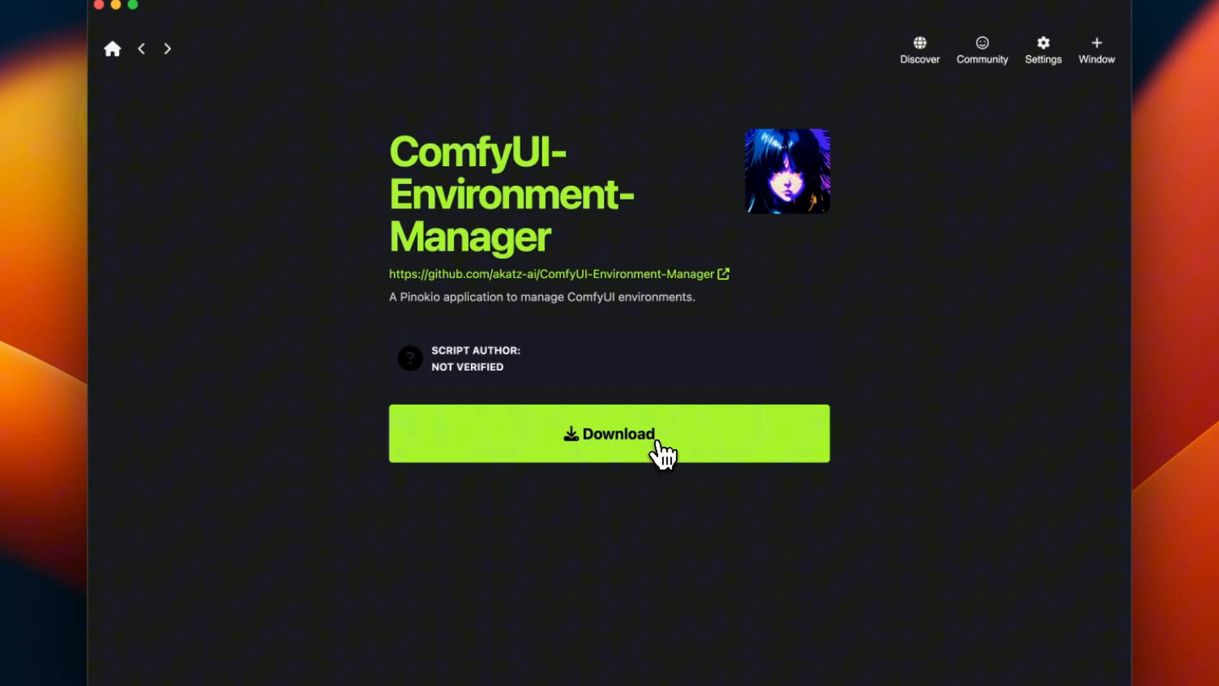
- Download the script and confirm the Docker Desktop requirement
{"action": "left_click", "coordinate": [618, 434]}
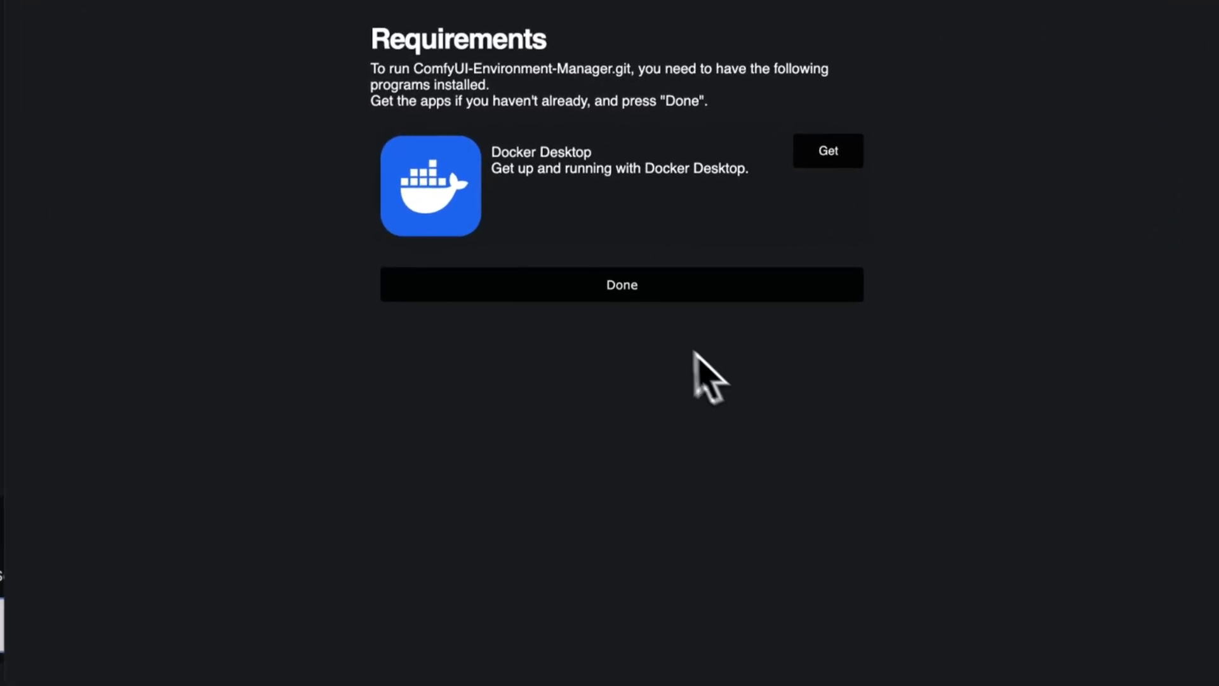
{"action": "left_click", "coordinate": [622, 284]}
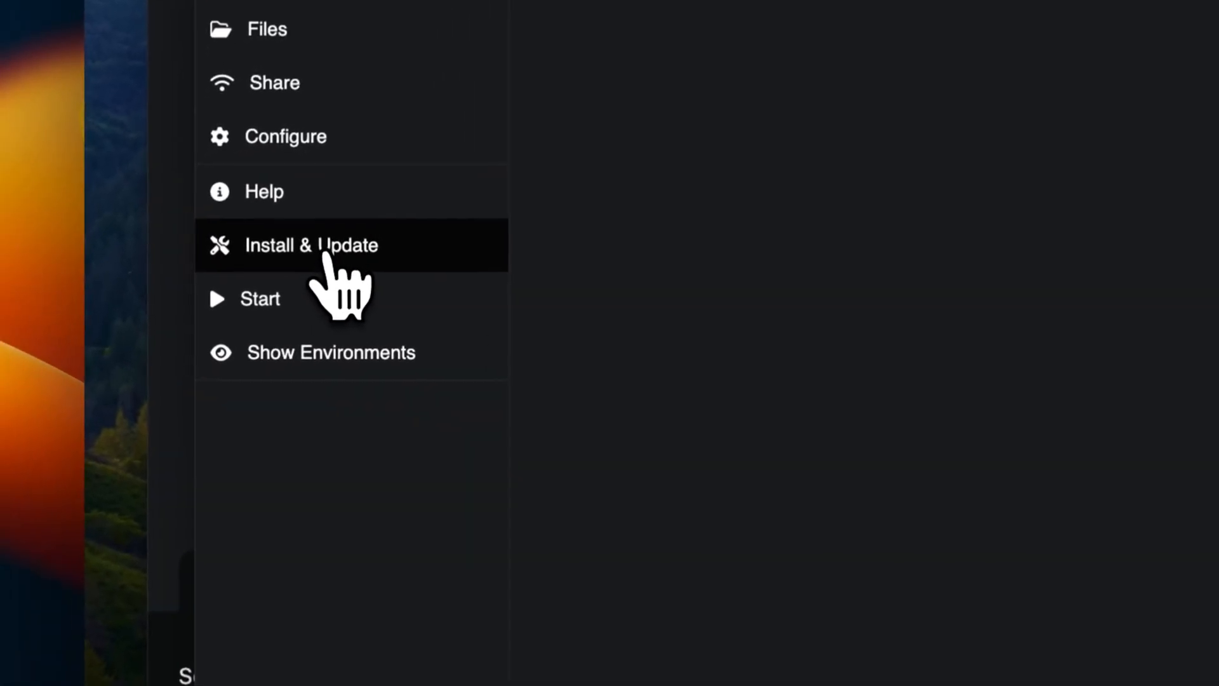
- Run Install & Update for the environment manager and start it
{"action": "left_click", "coordinate": [310, 245]}
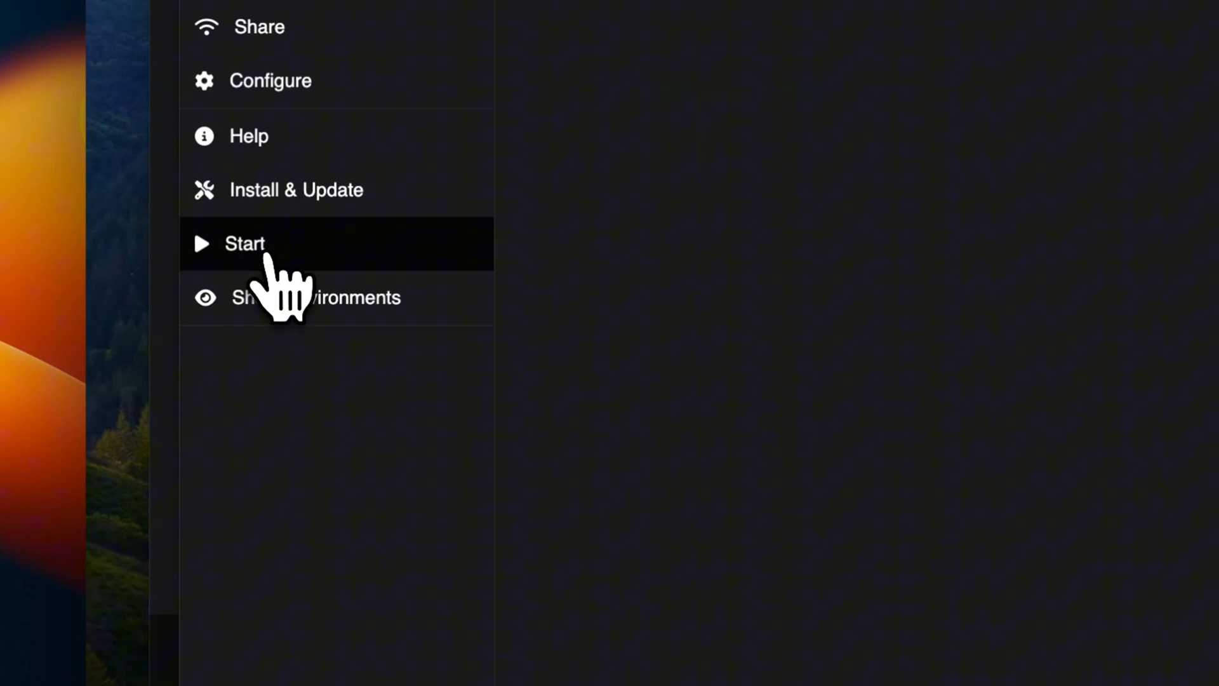
{"action": "left_click", "coordinate": [244, 243]}
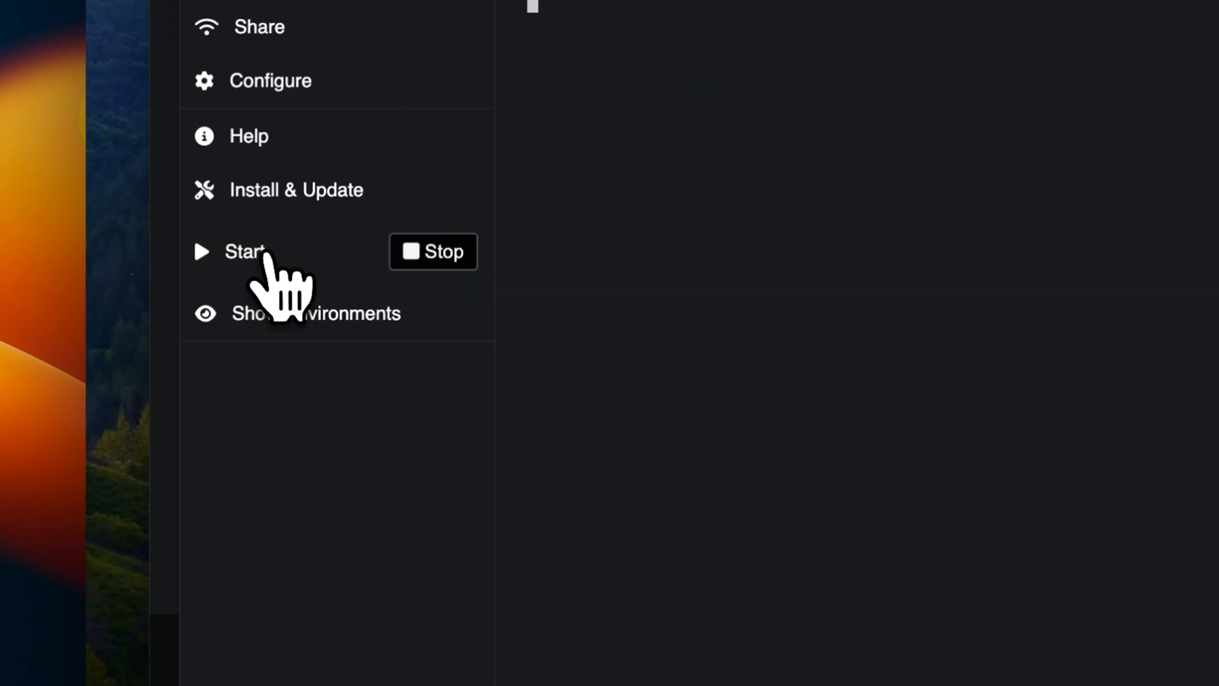
{"action": "left_click", "coordinate": [244, 251]}
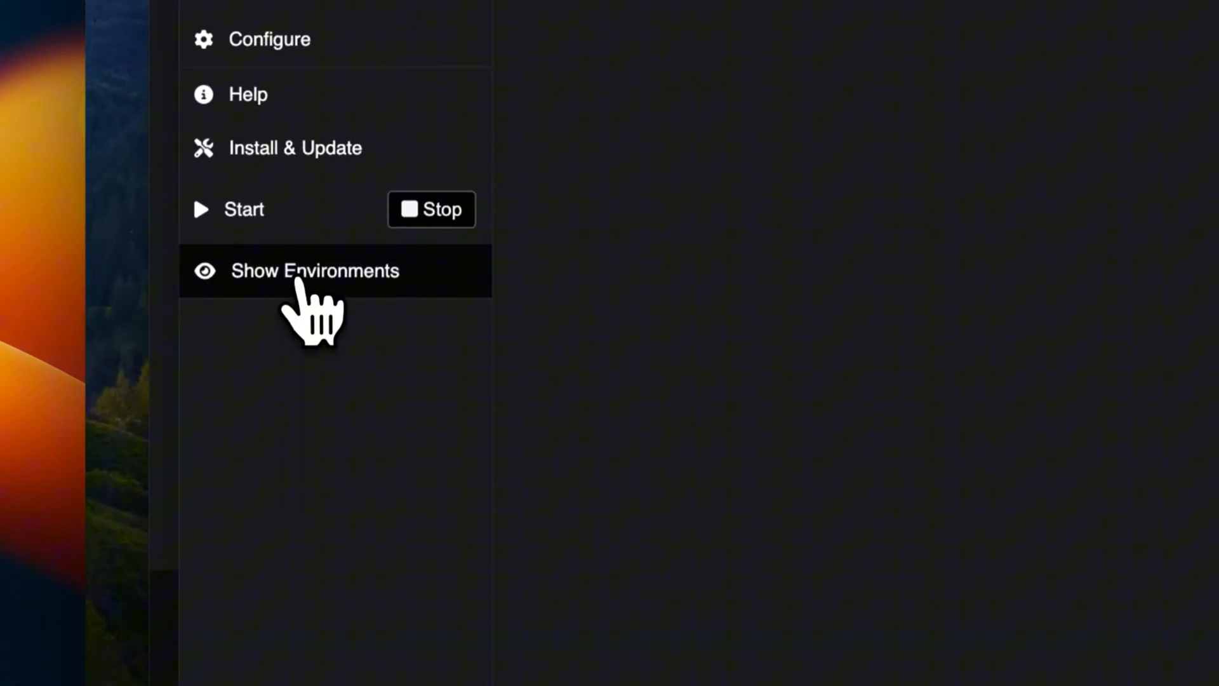
- Show the environments dashboard at localhost:8000
{"action": "left_click", "coordinate": [313, 270]}
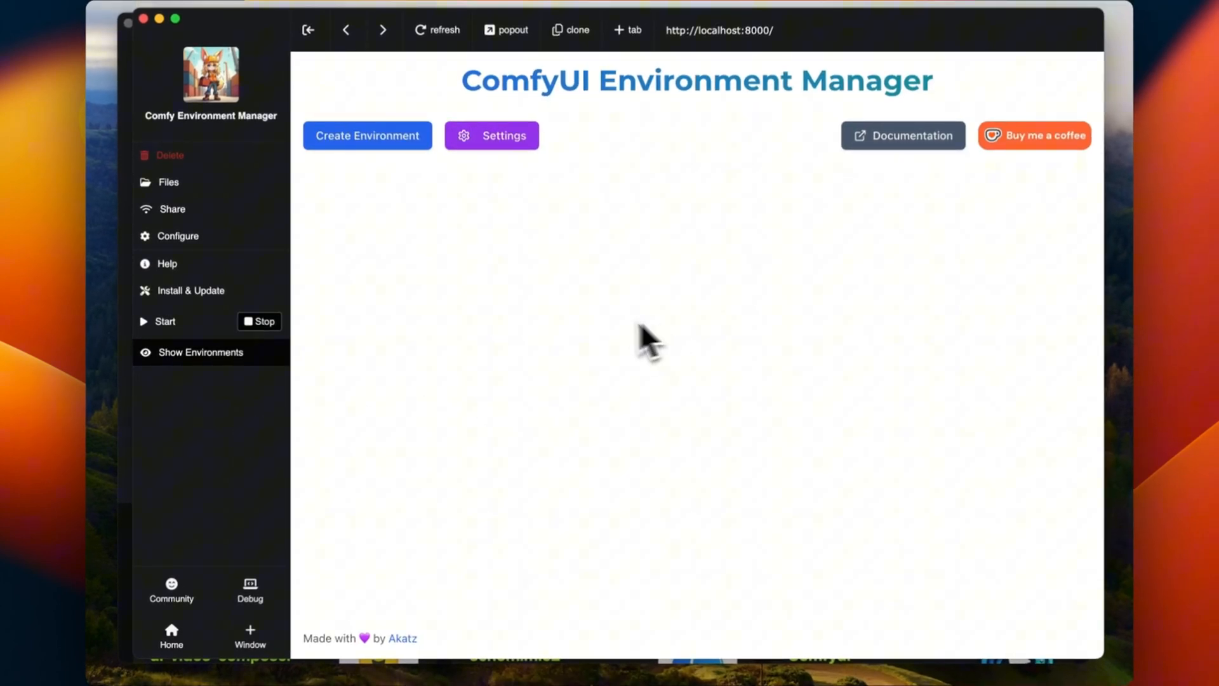
{"action": "mouse_move", "coordinate": [483, 645]}
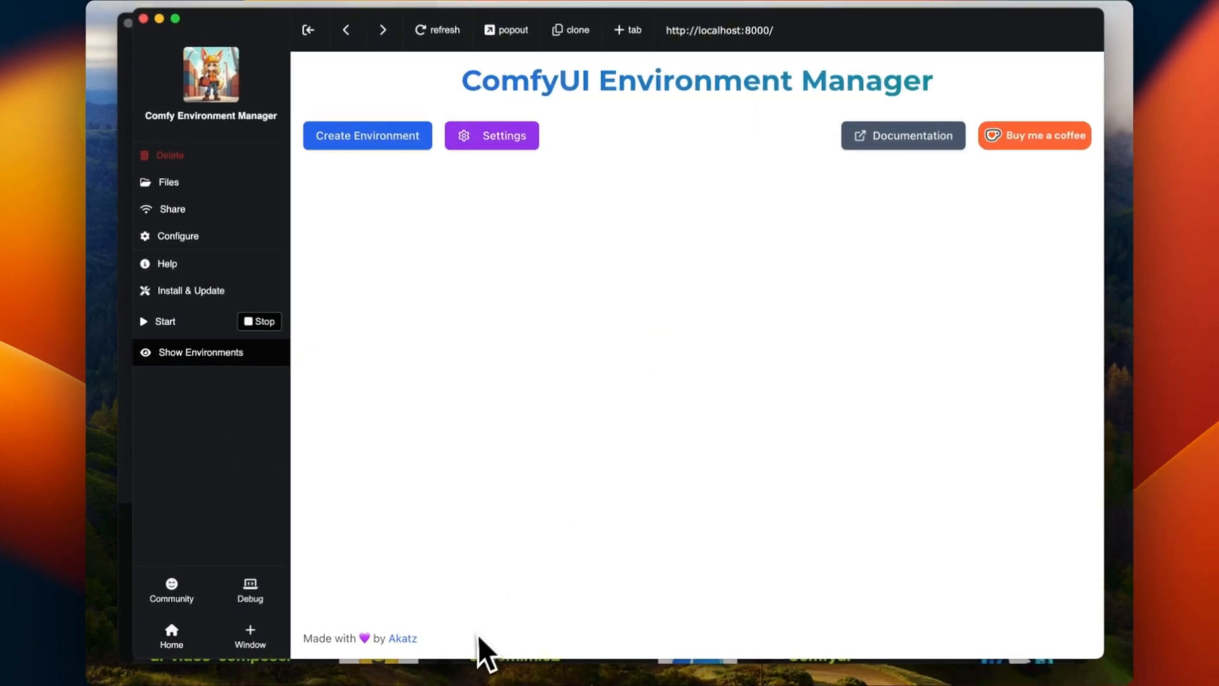